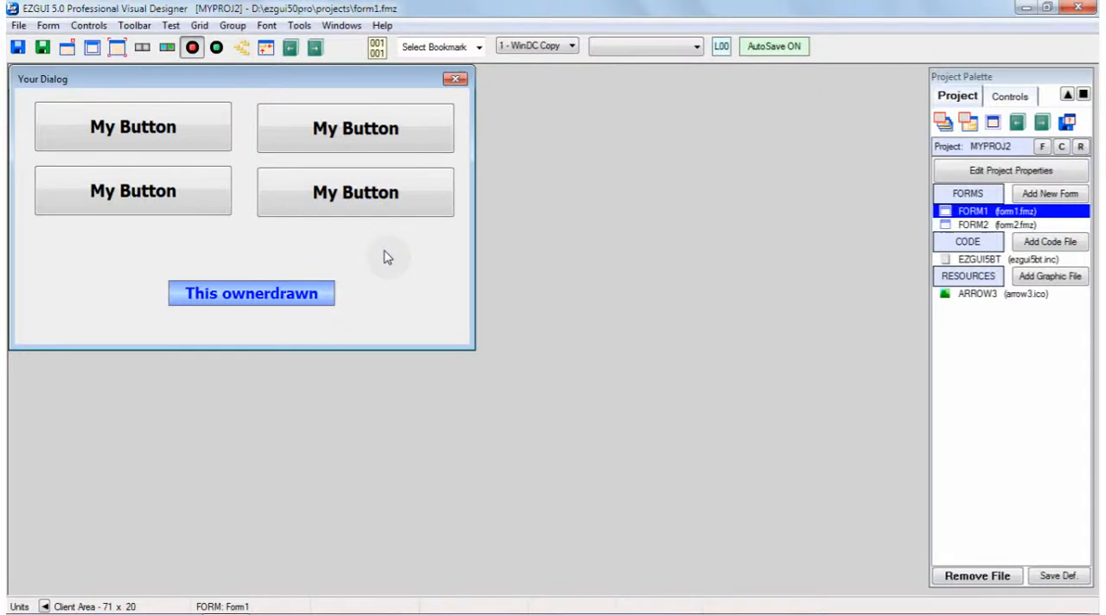
mouse_move(401, 255)
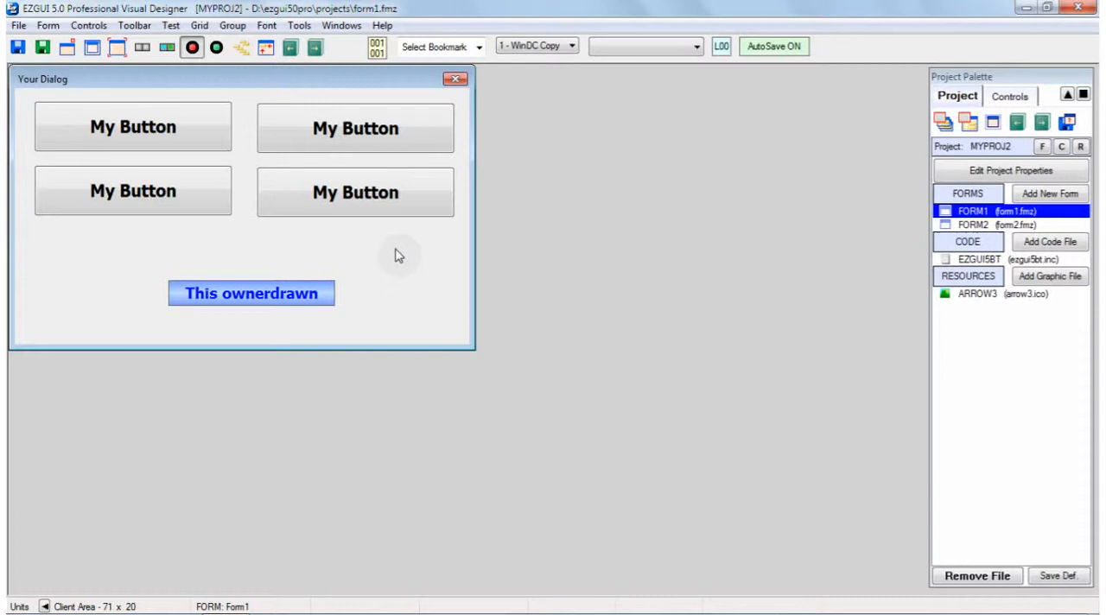
mouse_move(404, 267)
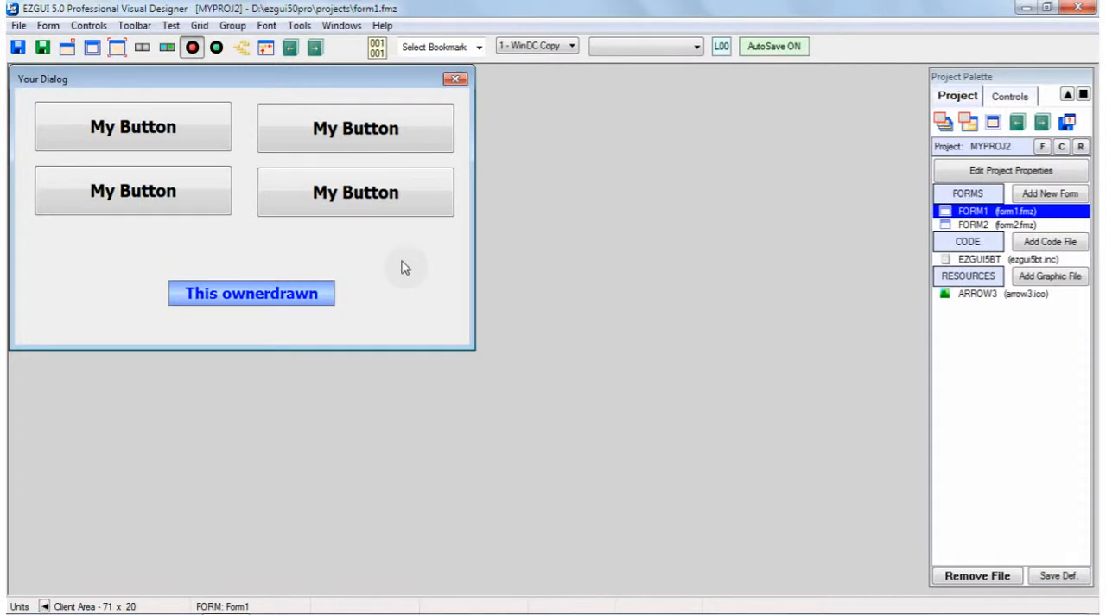
mouse_move(135, 128)
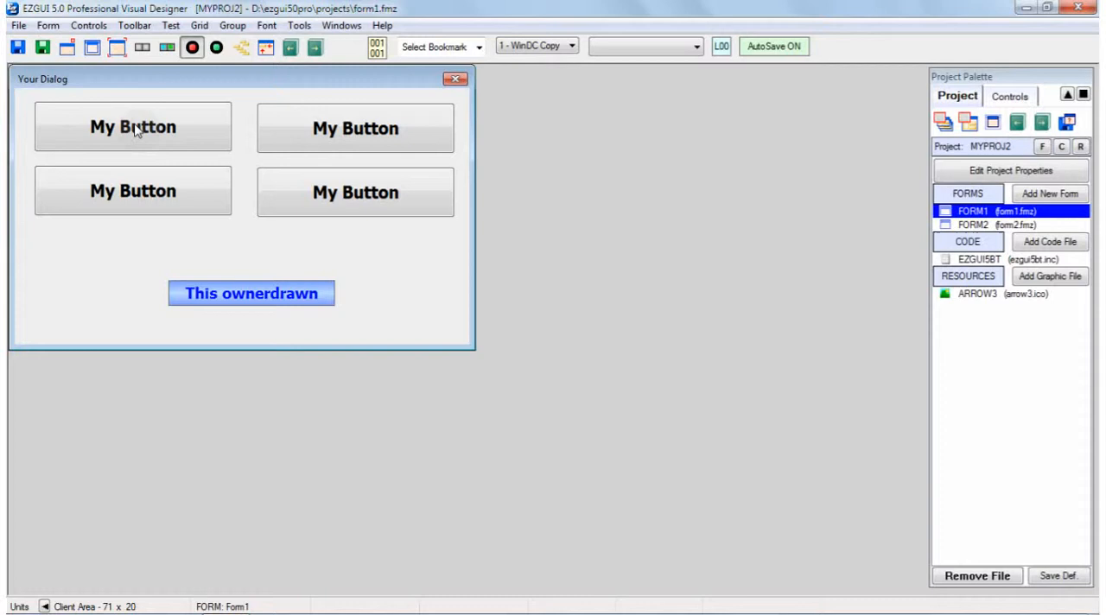
mouse_move(147, 131)
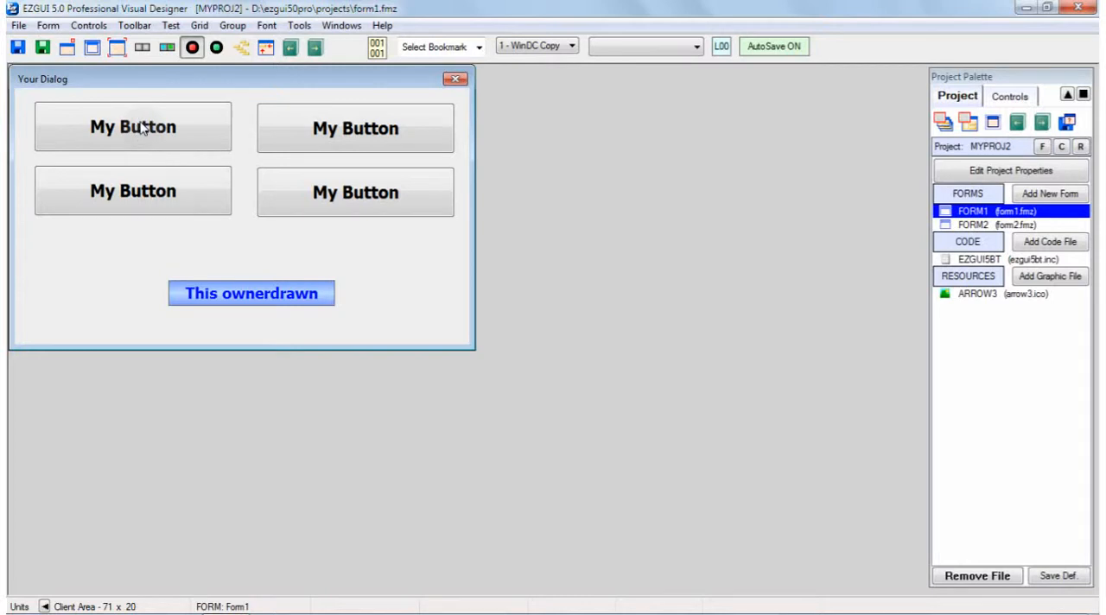
Give the top-left button tab position 1 in its properties.
double_click(133, 127)
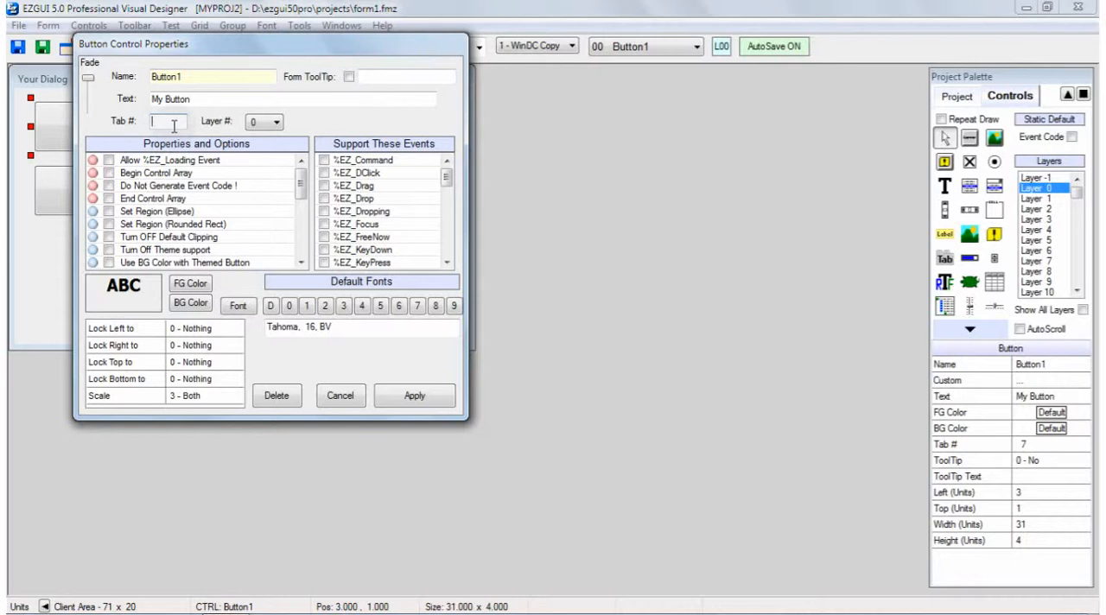
text(1)
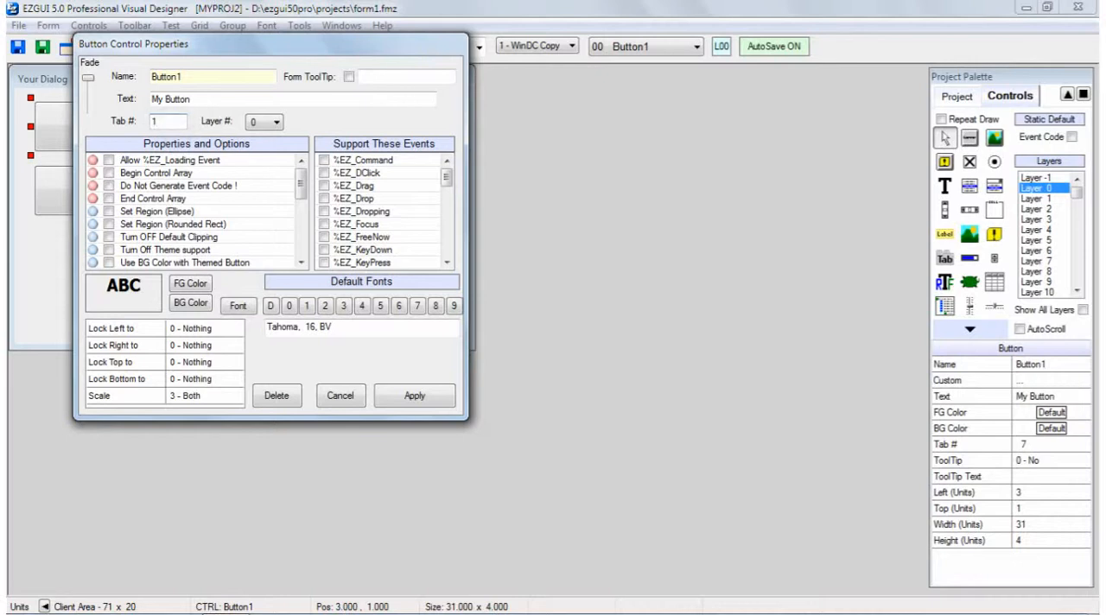
mouse_move(339, 349)
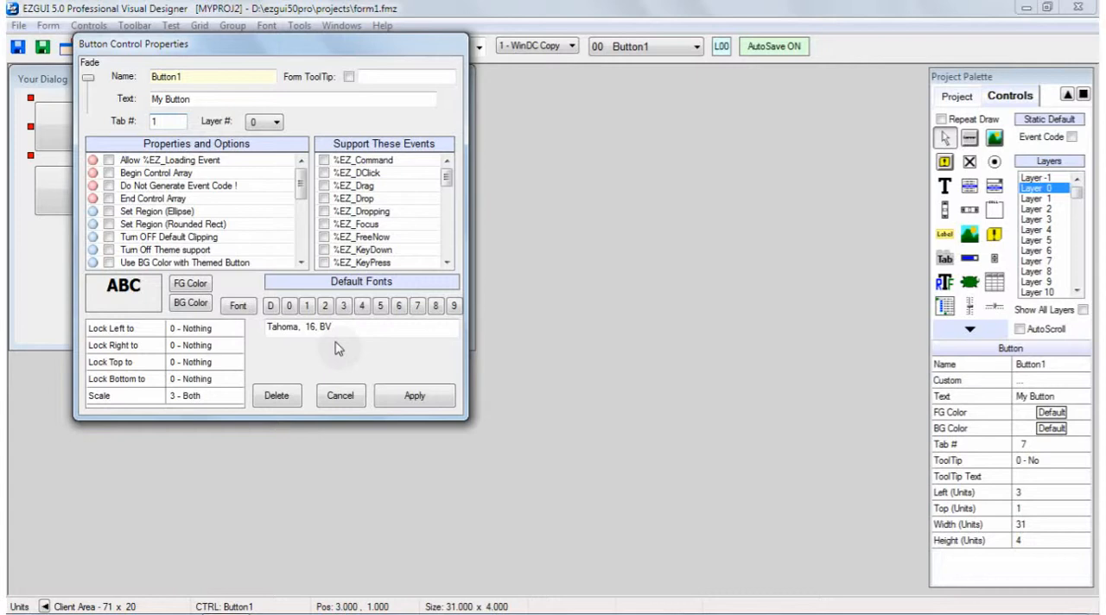
click(415, 395)
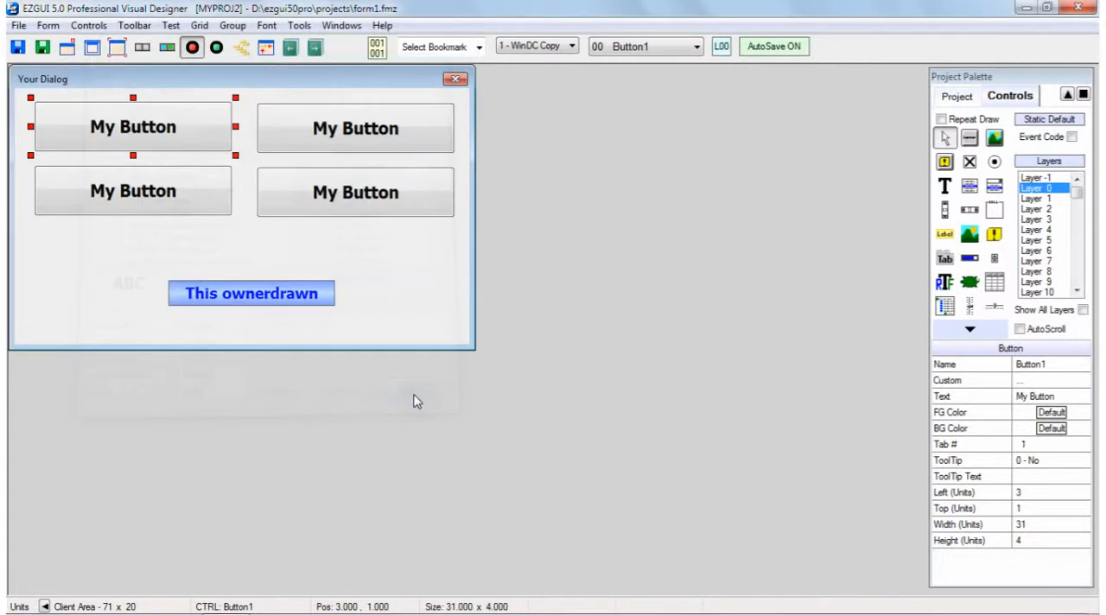
Assign tab positions 2, 3 and 4 to the remaining three buttons.
double_click(356, 128)
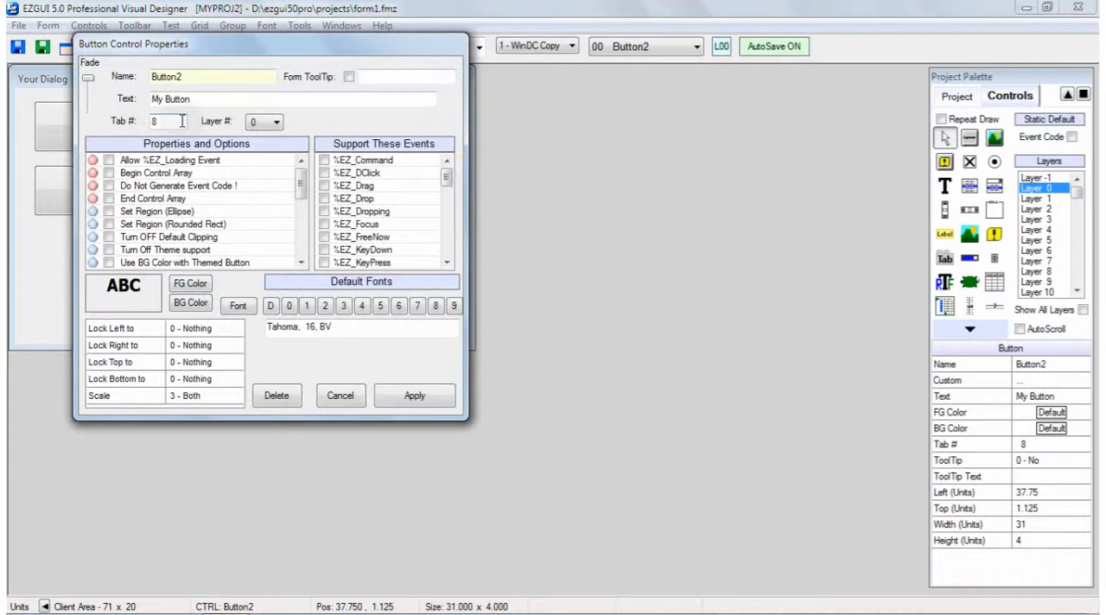
text(2)
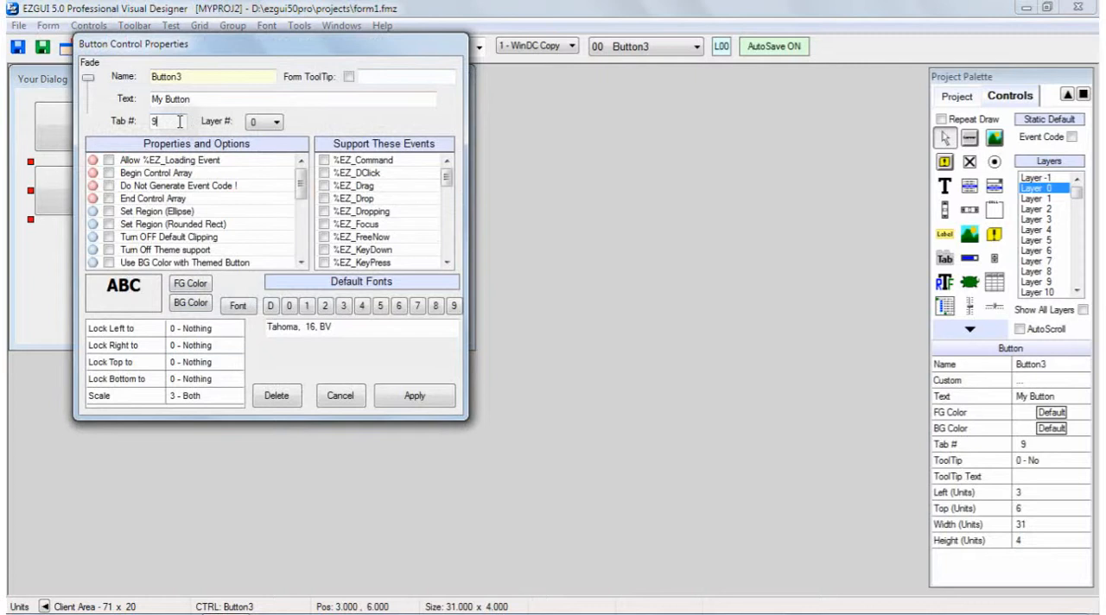
text(3)
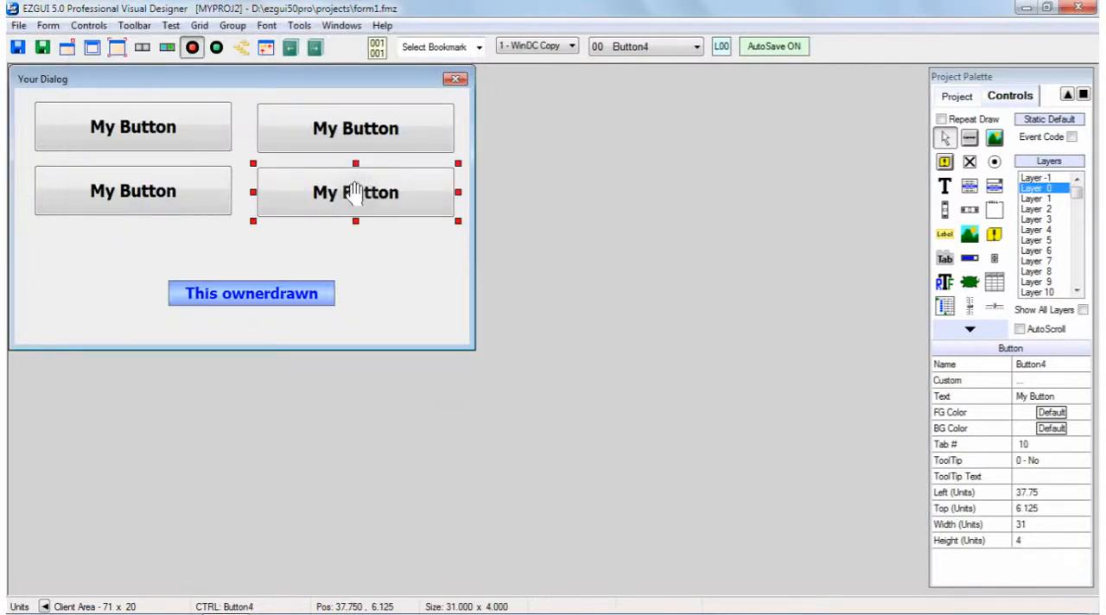
double_click(356, 192)
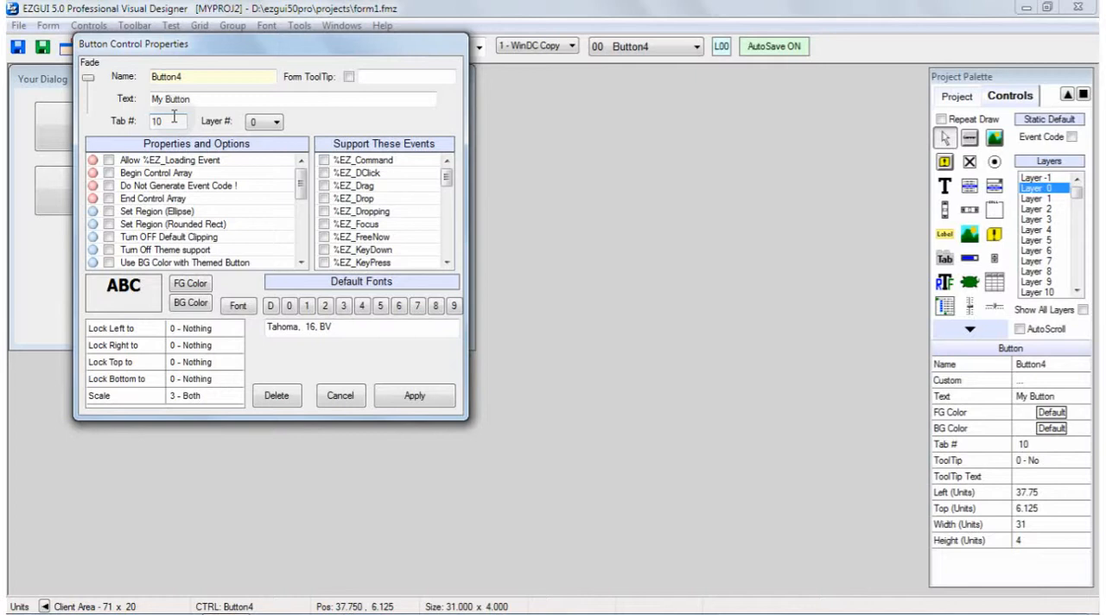
text(4)
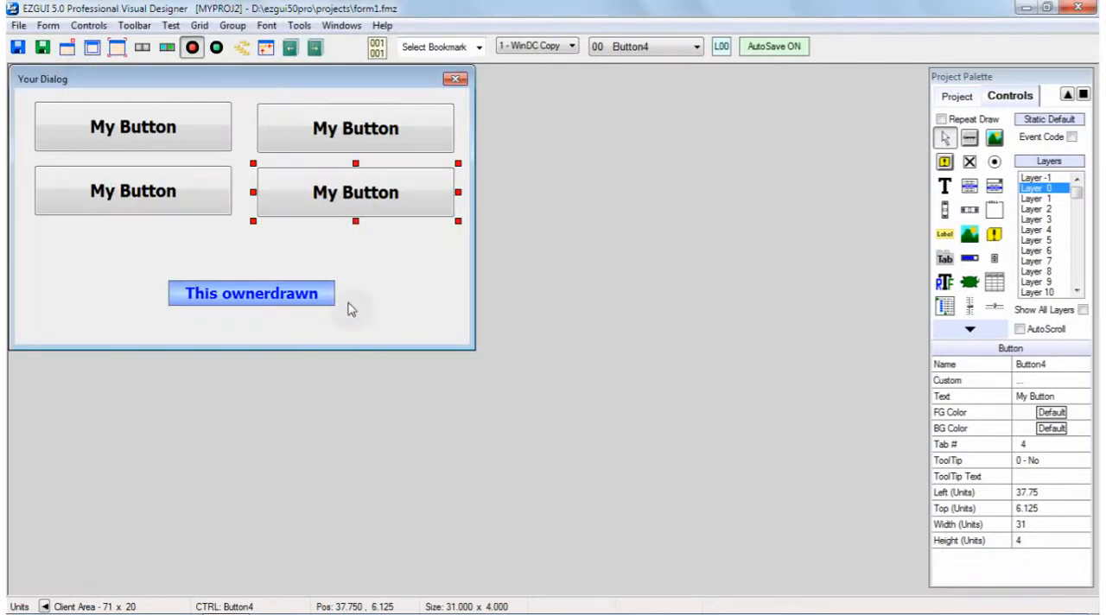
mouse_move(356, 273)
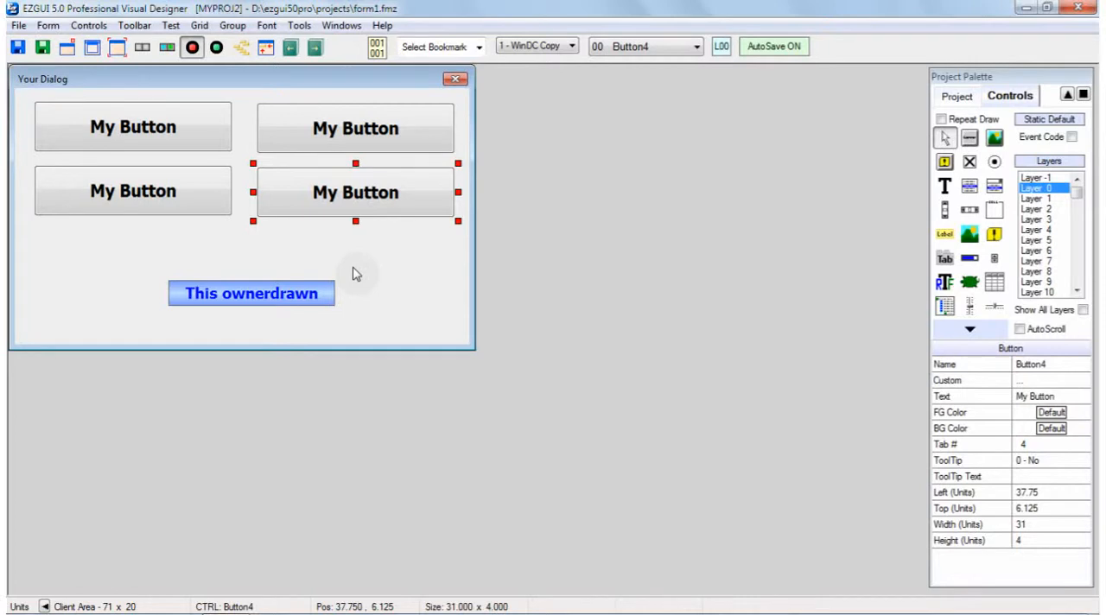
Select the form, then show the context menu of actions for Button1.
click(104, 249)
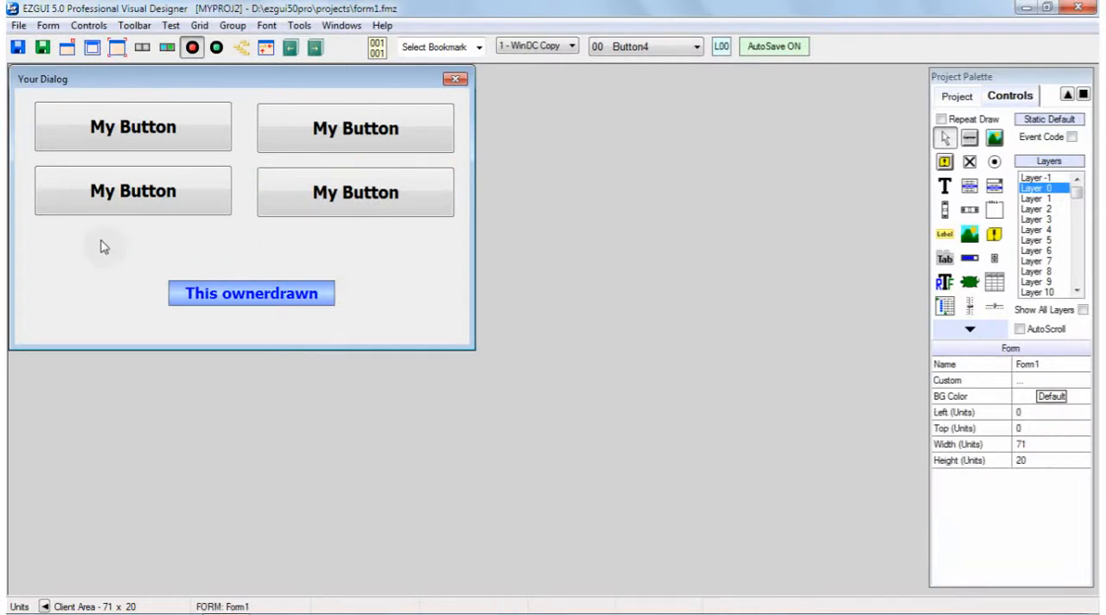
right_click(134, 128)
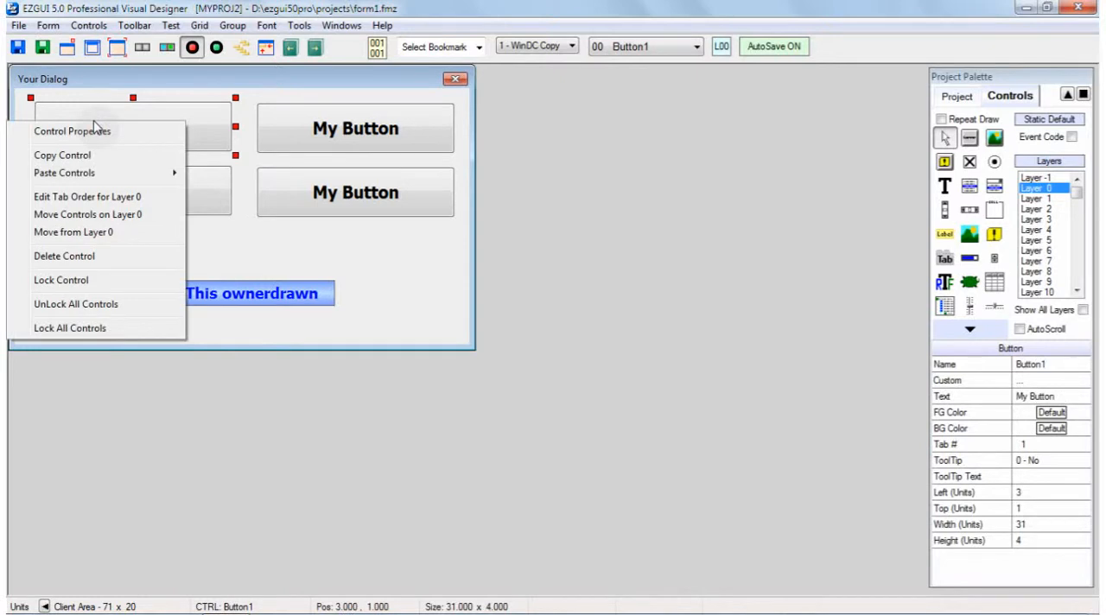
mouse_move(83, 203)
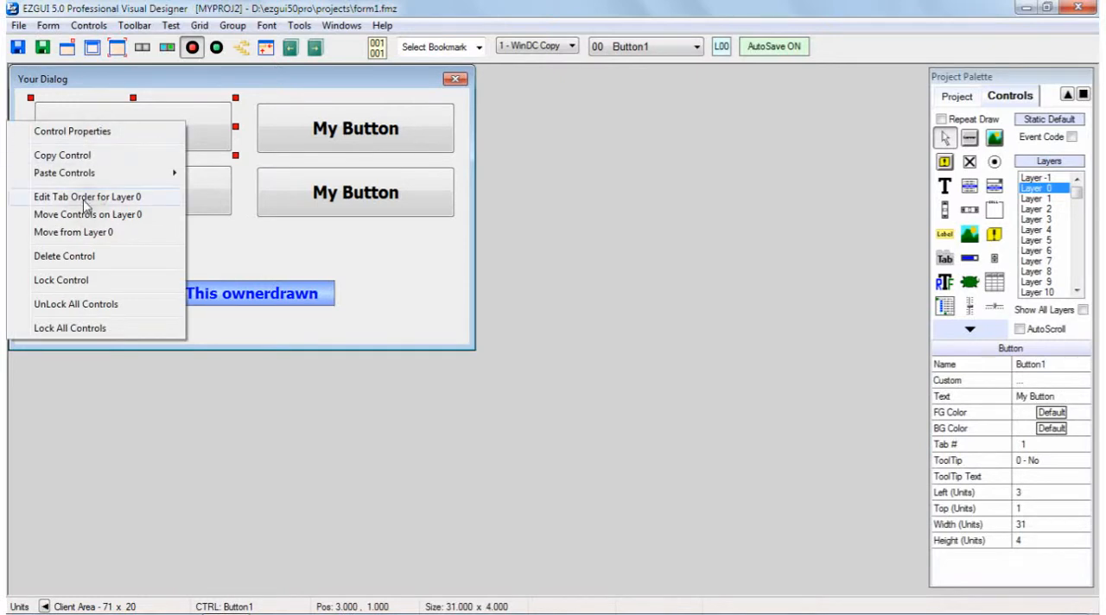
mouse_move(160, 204)
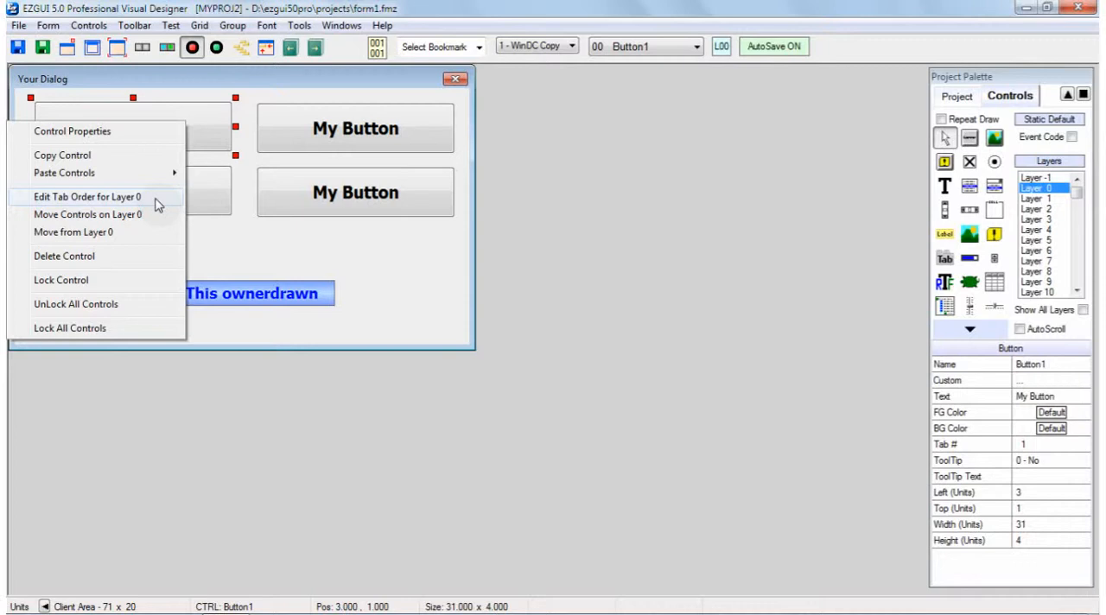
mouse_move(155, 204)
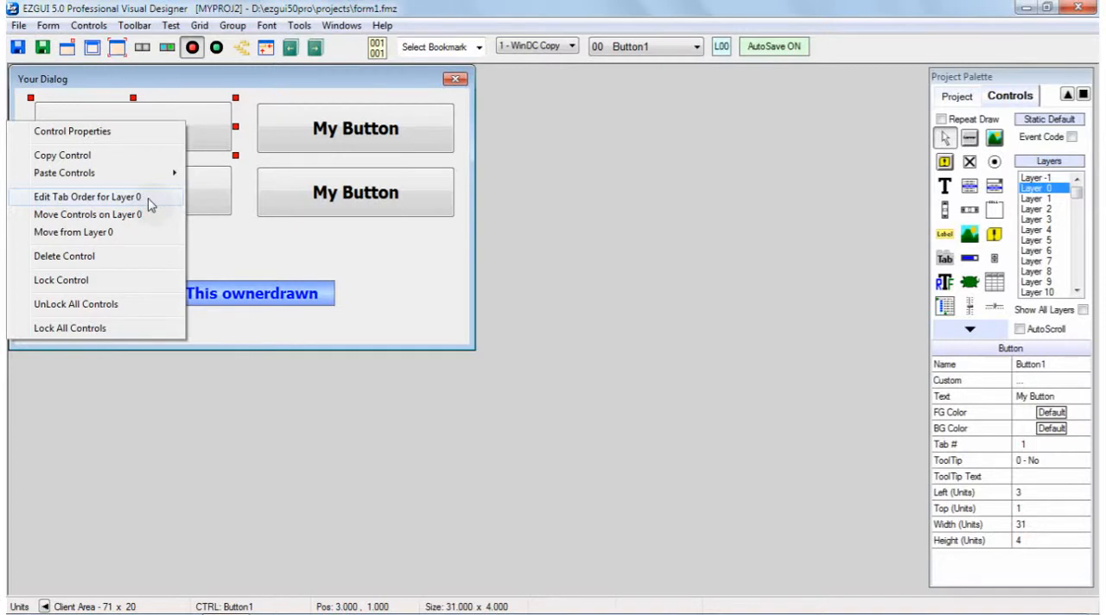
Show the Tab Order Editor for Layer 0 and move it off the form.
click(86, 196)
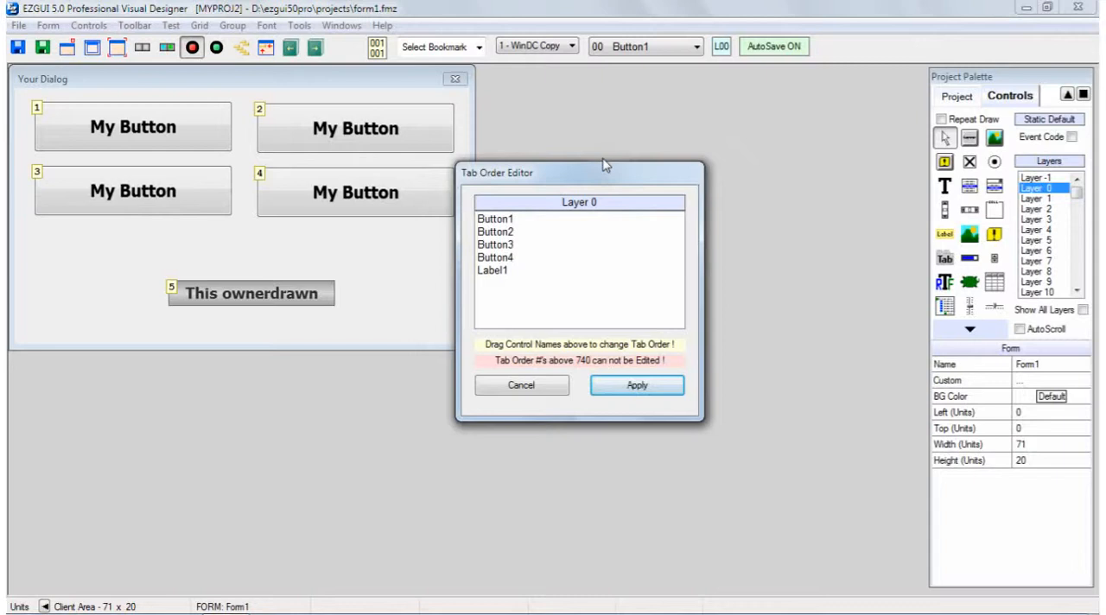
drag(605, 165, 606, 97)
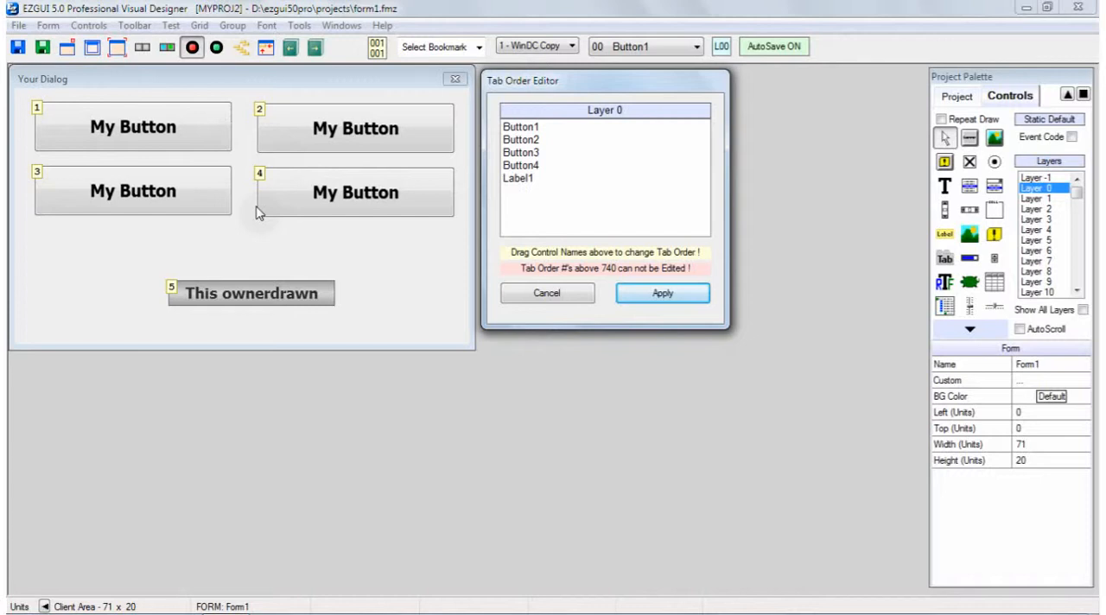
mouse_move(218, 275)
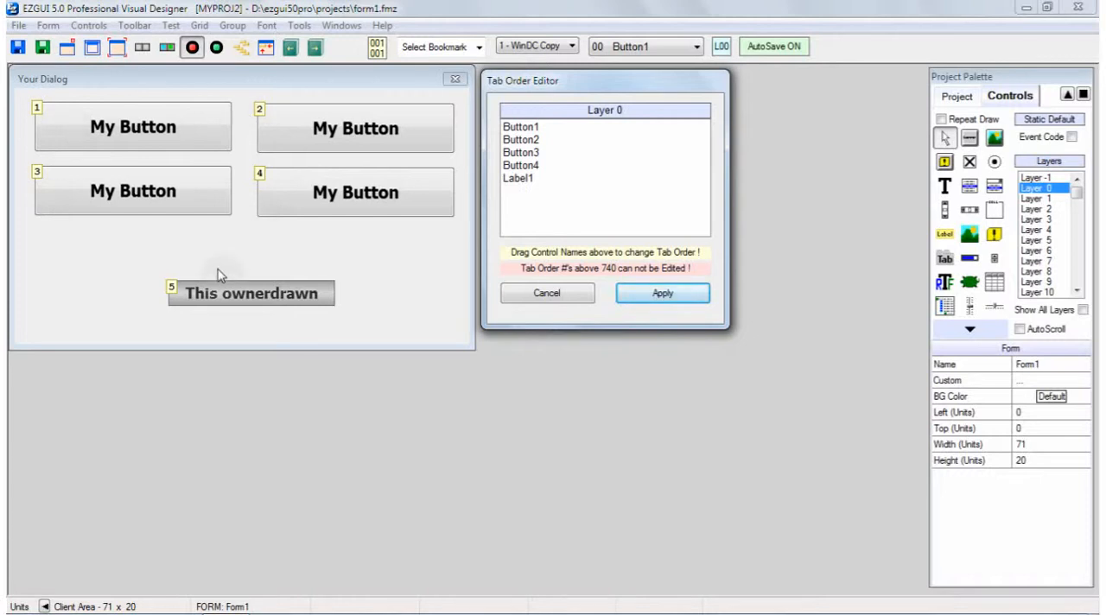
mouse_move(248, 259)
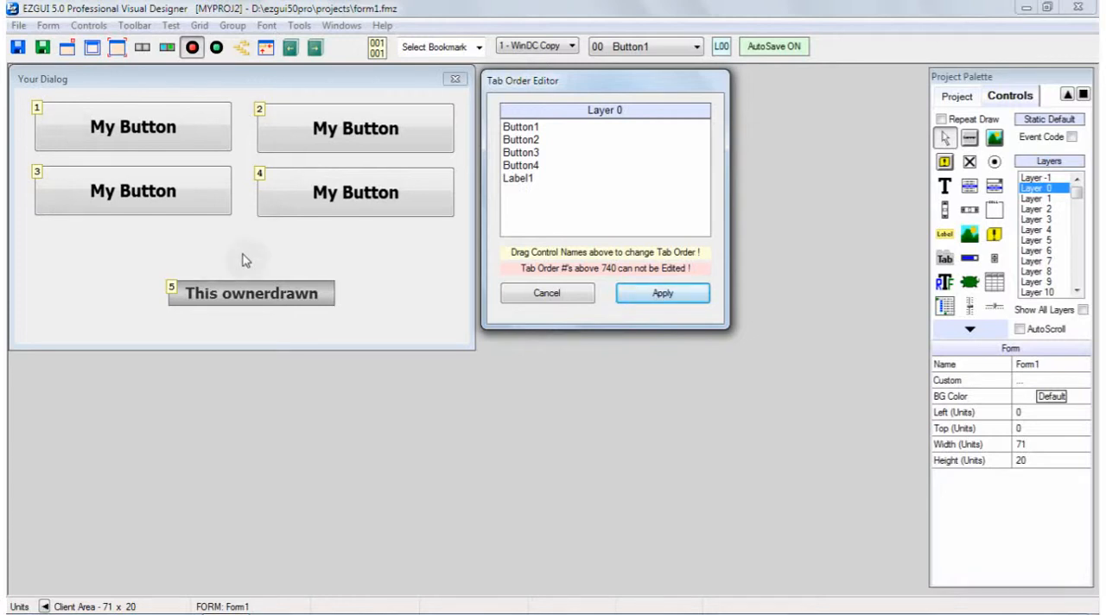
mouse_move(204, 284)
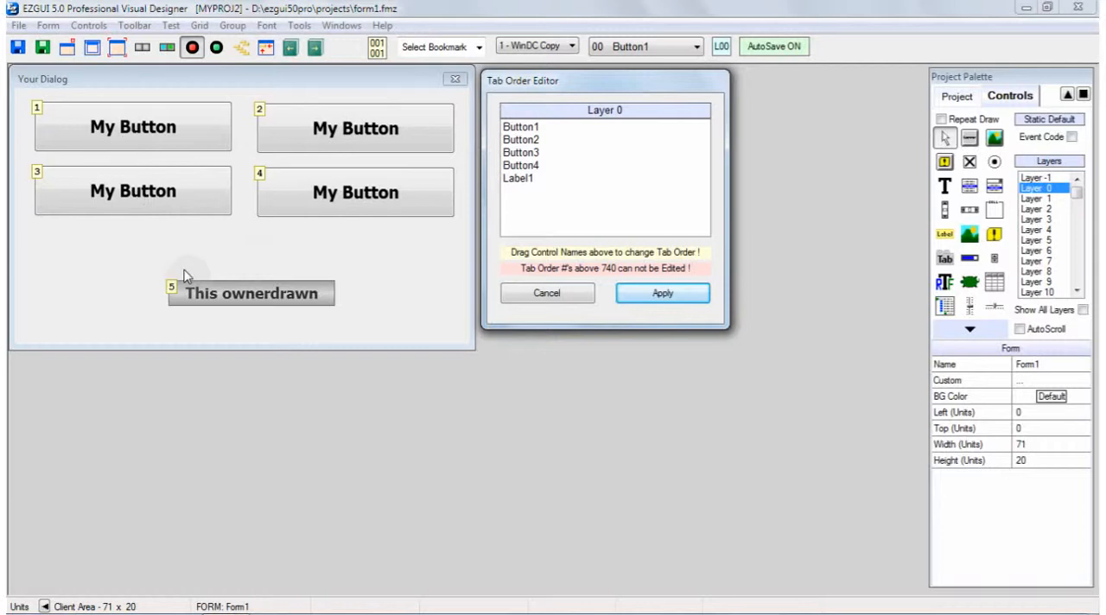
mouse_move(253, 262)
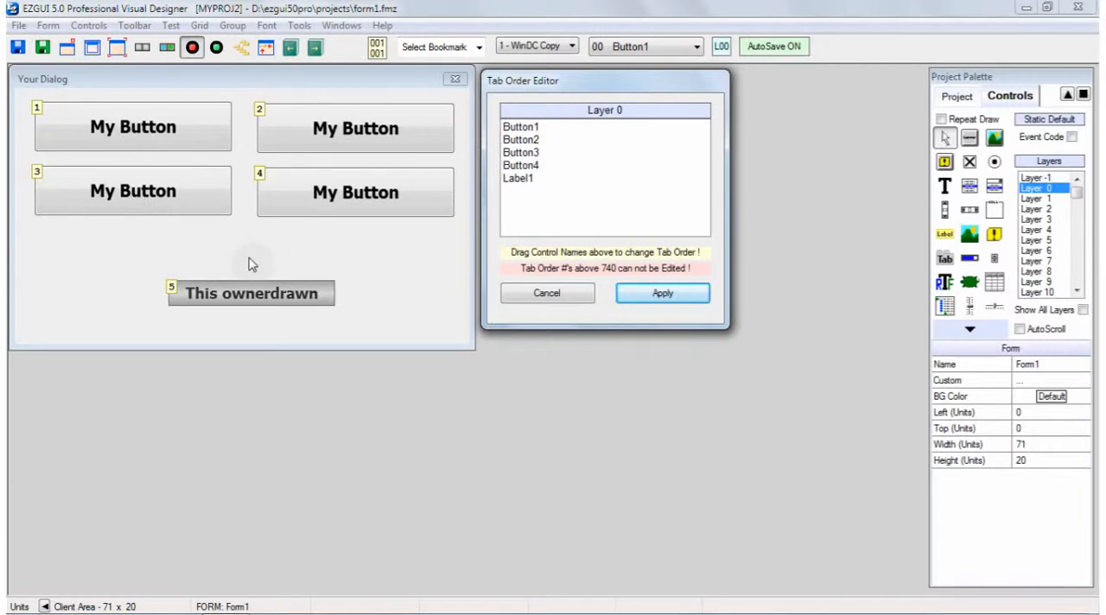
mouse_move(560, 301)
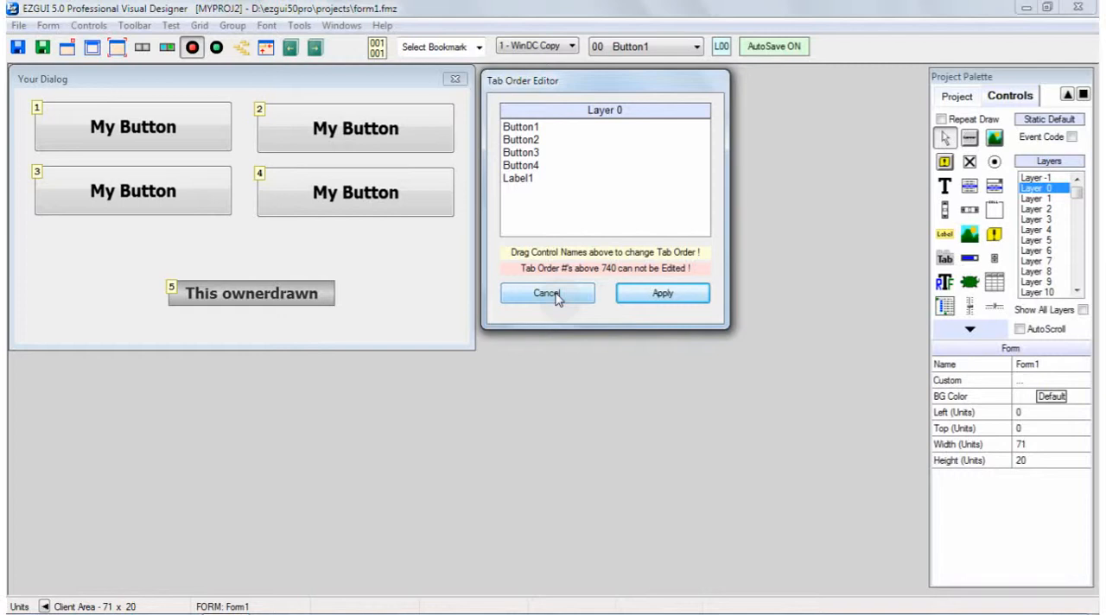
Cancel the Tab Order Editor and apply a green background to all four buttons at once.
click(547, 294)
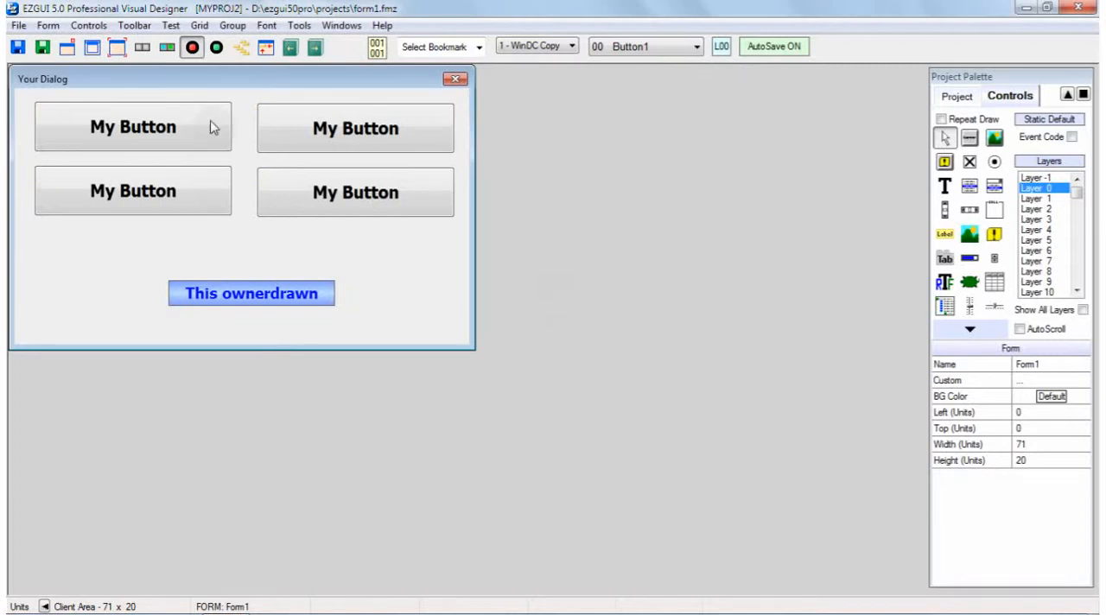
mouse_move(143, 126)
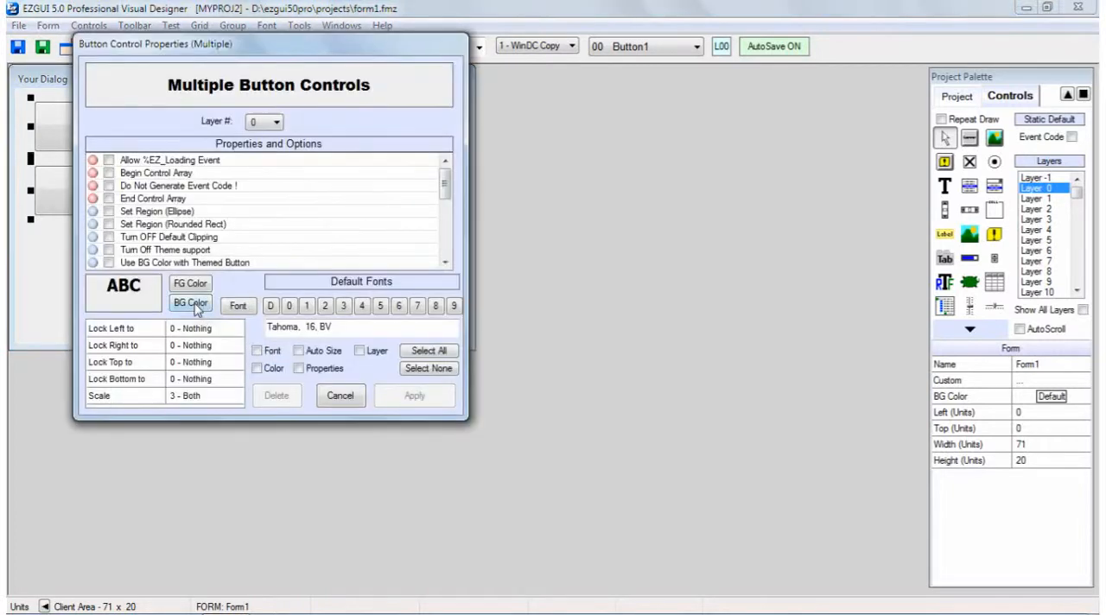
click(190, 304)
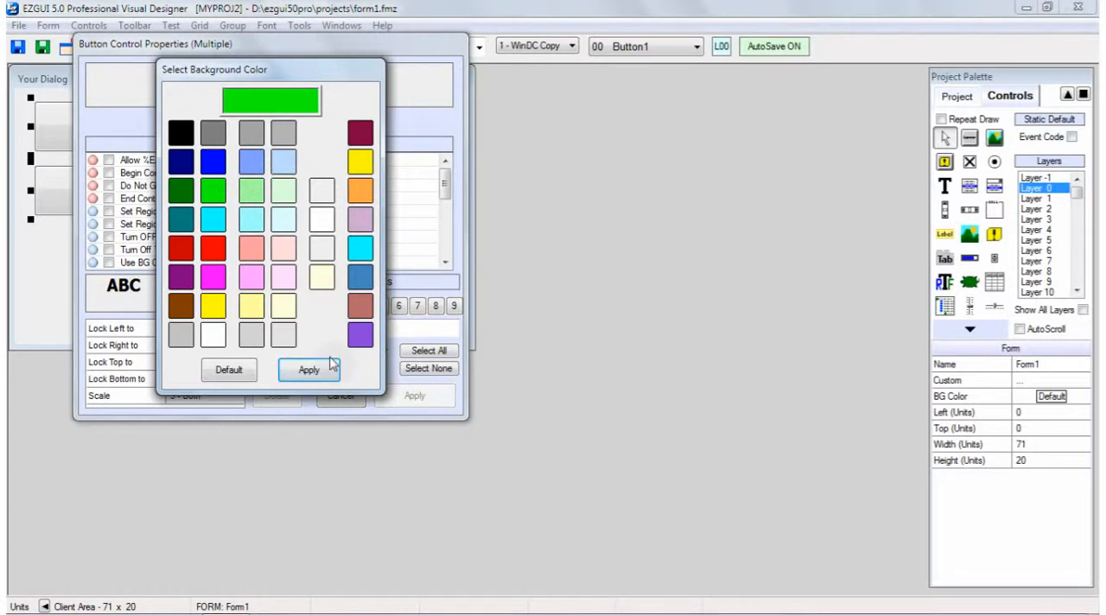
click(307, 370)
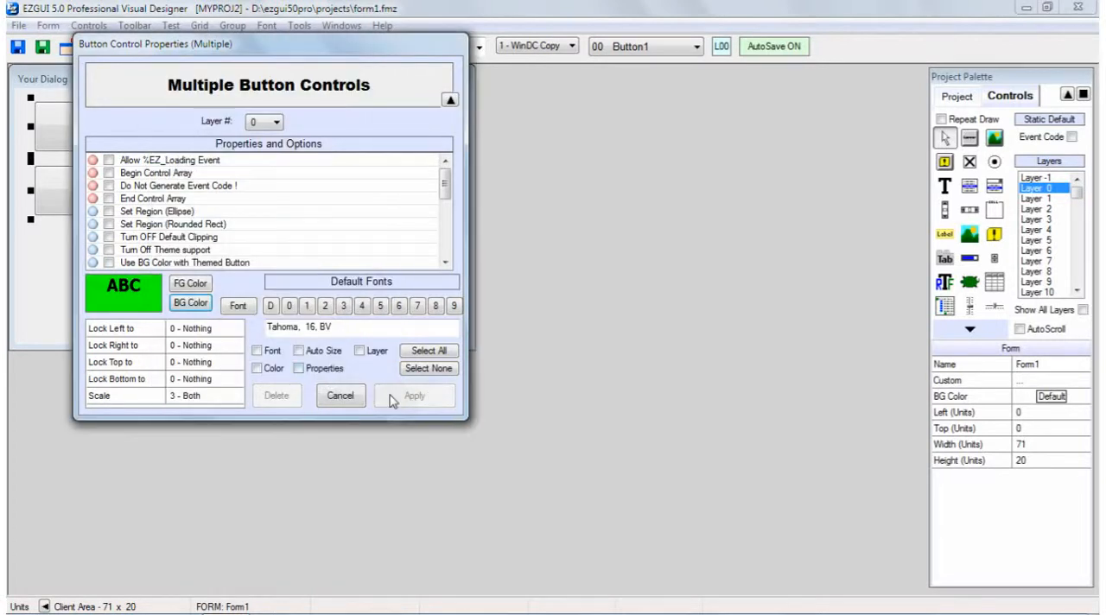
click(257, 368)
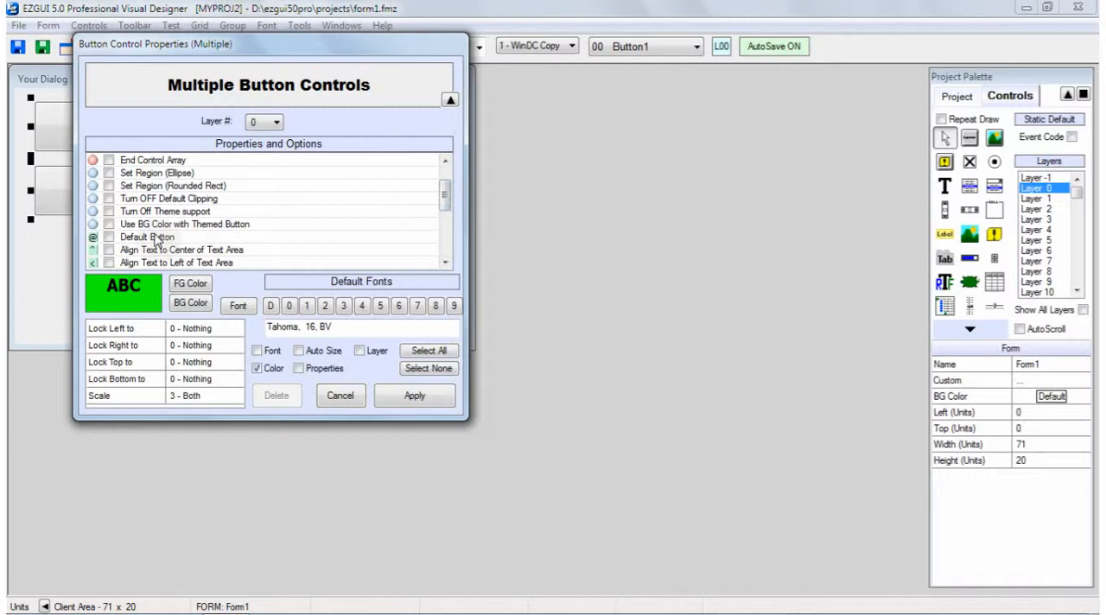
click(107, 185)
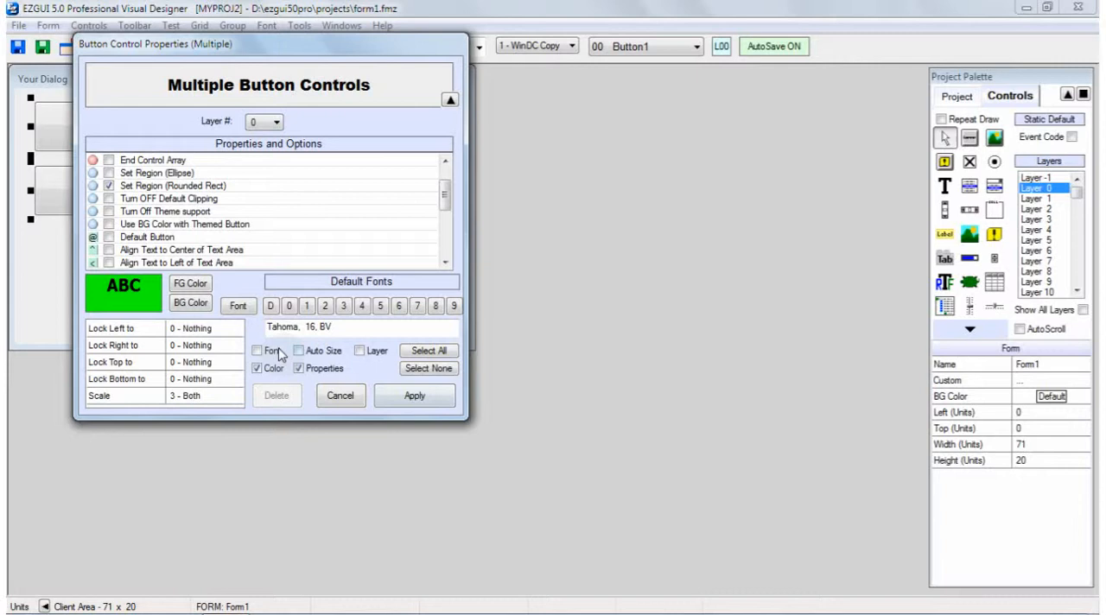
click(415, 395)
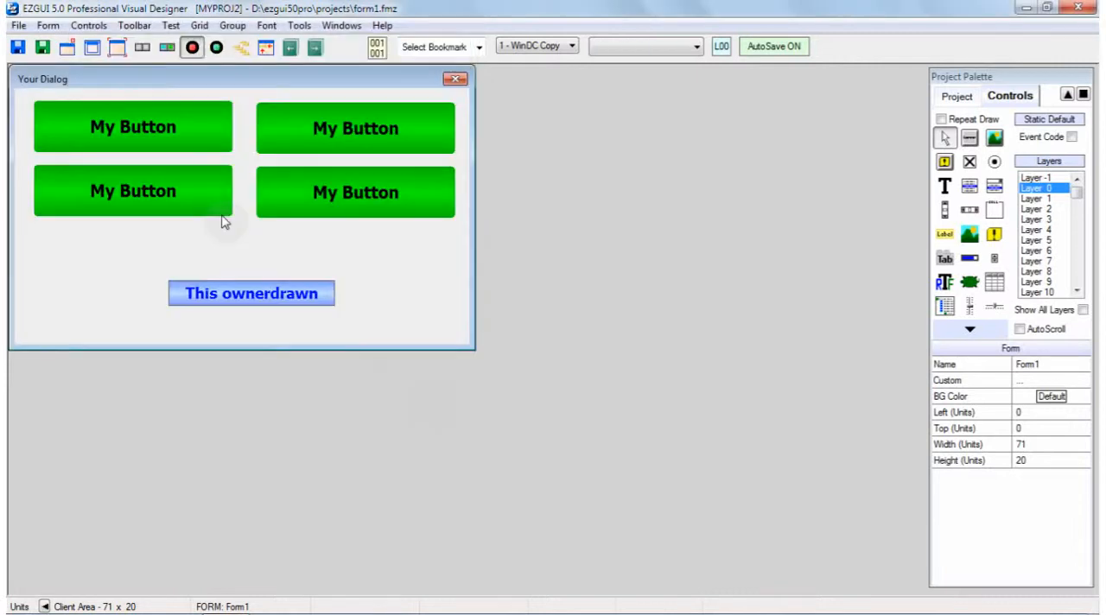
click(252, 294)
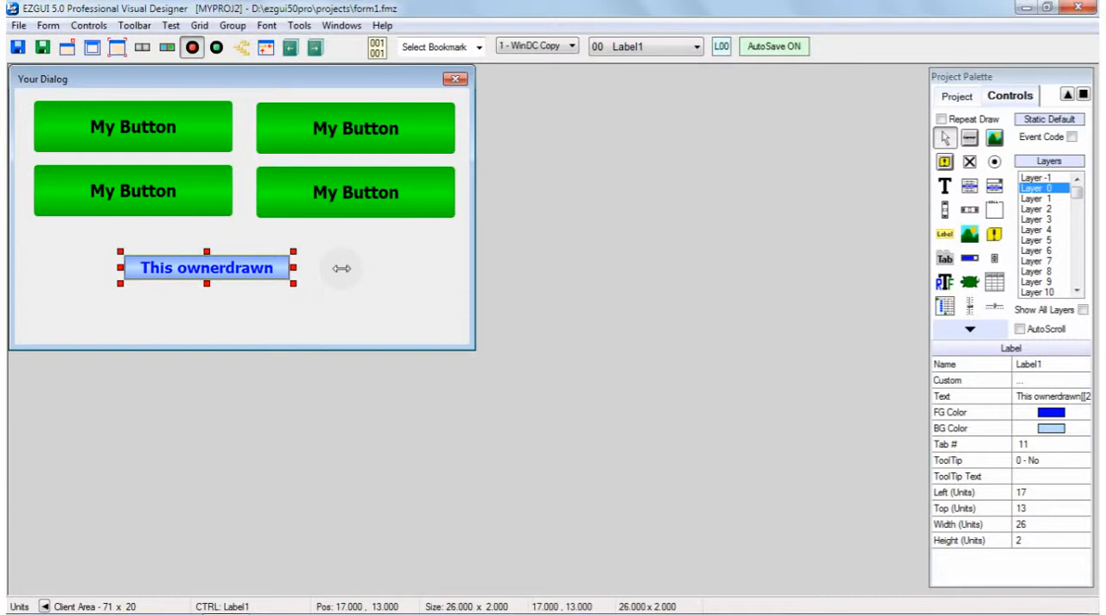
Widen the ownerdrawn label and fill it with a green gradient from the Gradient Macro Builder.
drag(294, 268, 363, 268)
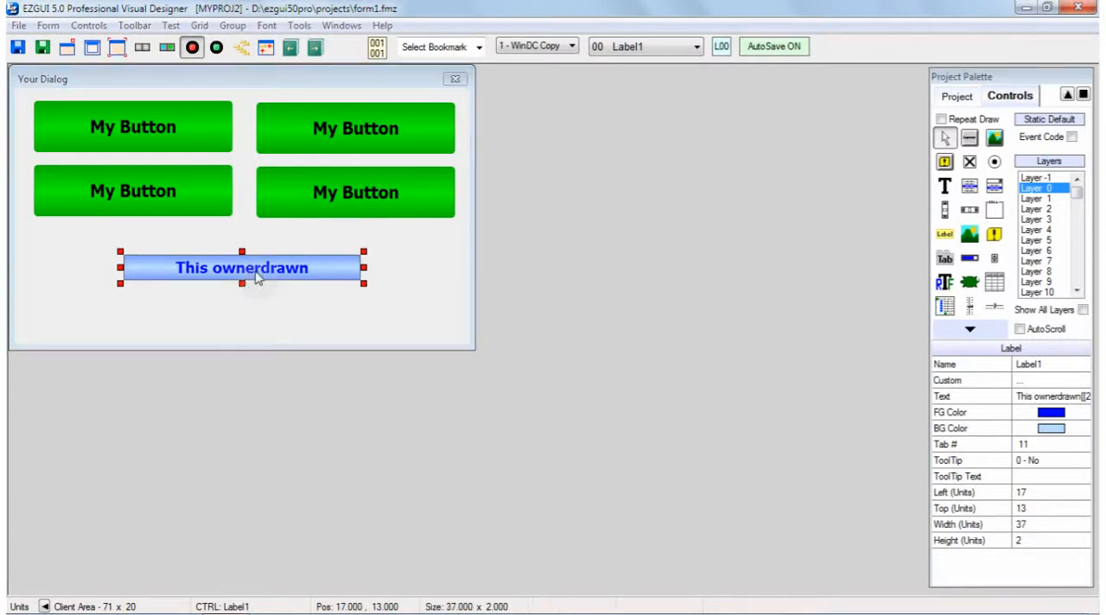
double_click(242, 267)
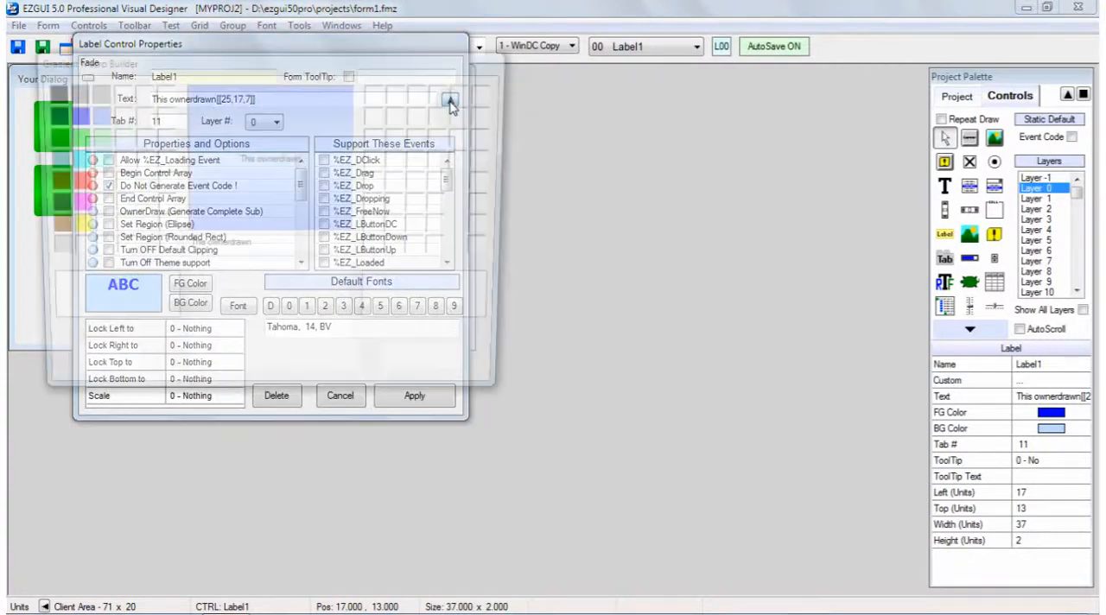
click(451, 100)
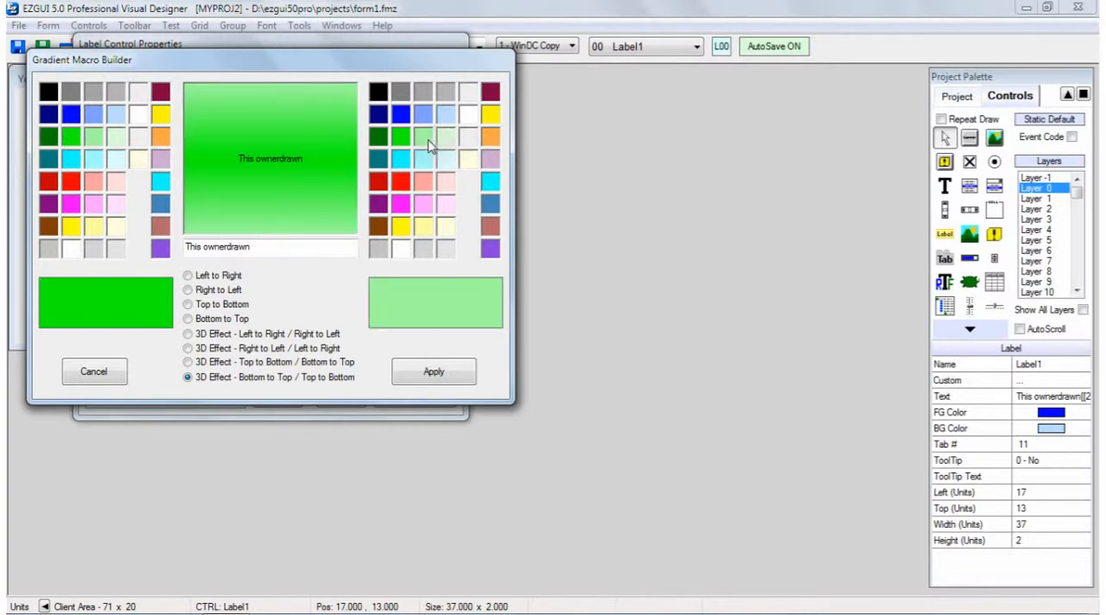
click(401, 138)
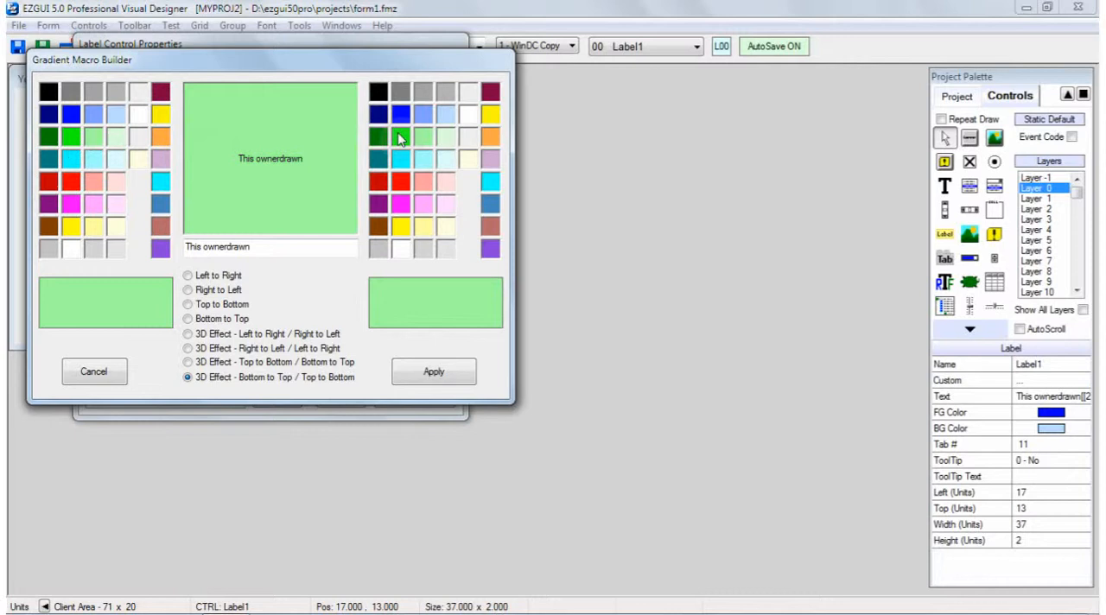
click(432, 371)
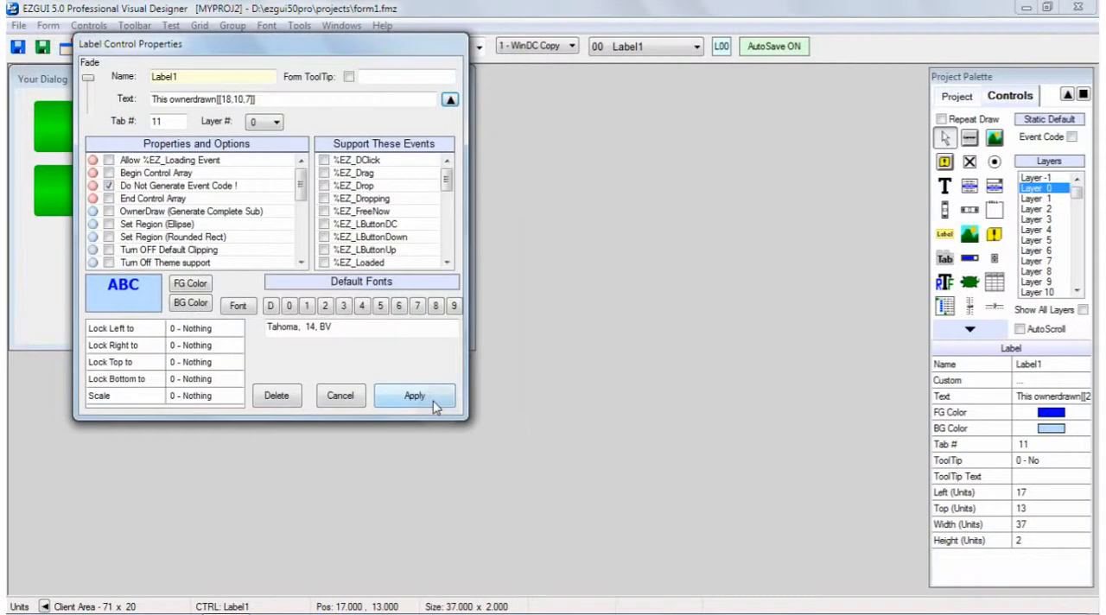
click(414, 396)
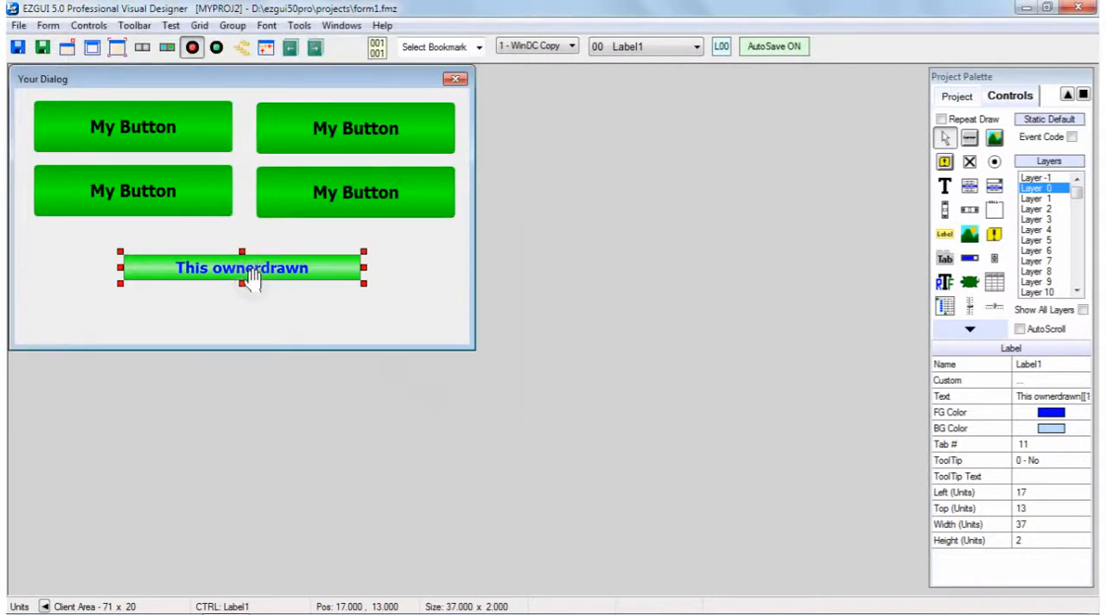
Set the label's foreground text colour to dark green.
double_click(242, 268)
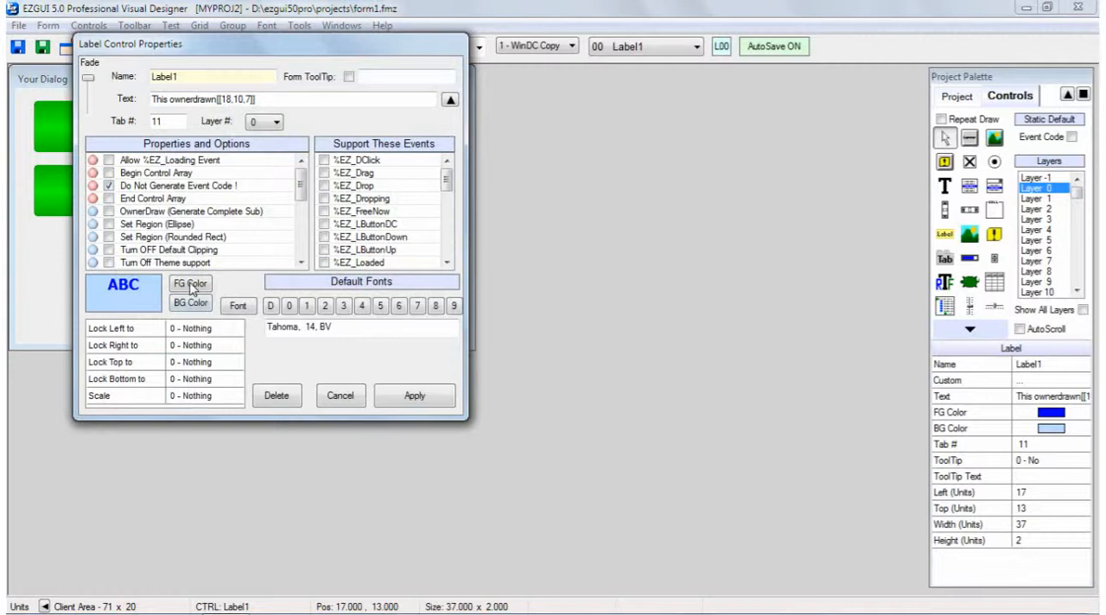
click(190, 284)
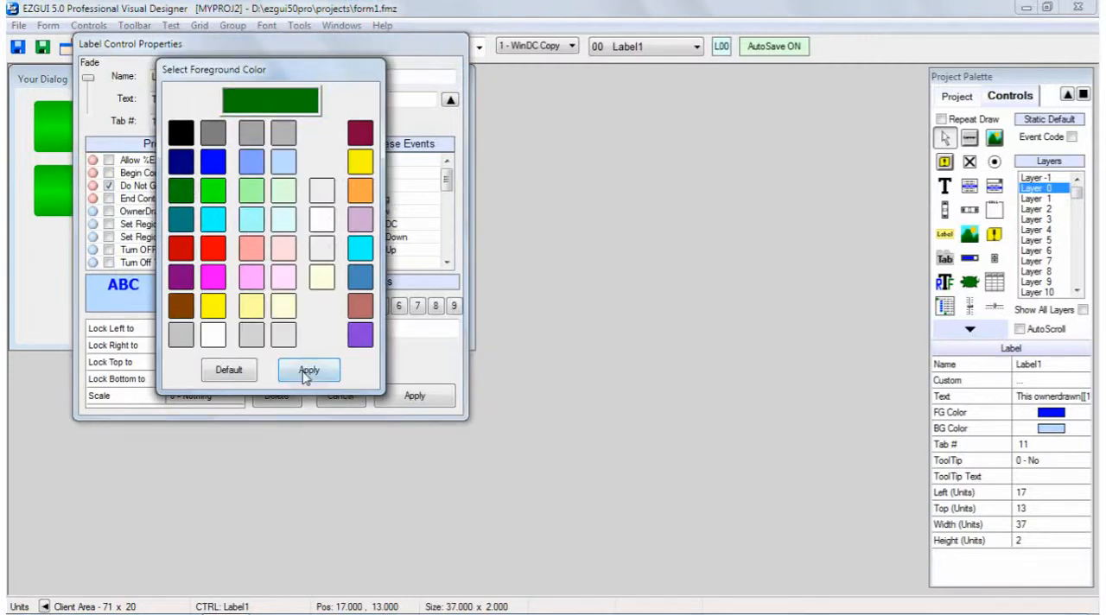
click(307, 369)
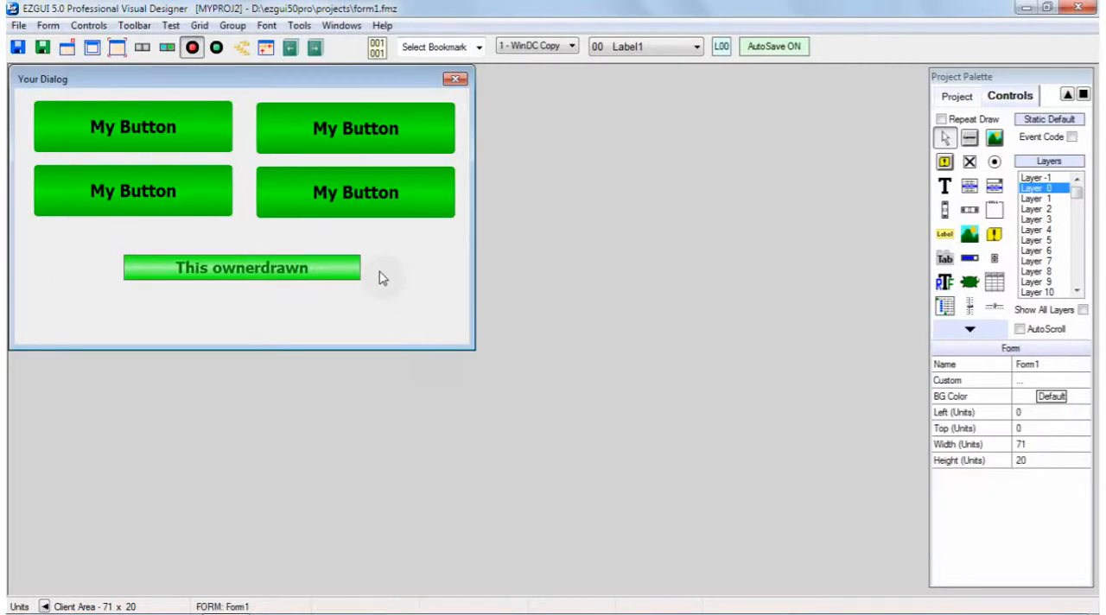
Set the form's background colour to light green.
click(1050, 396)
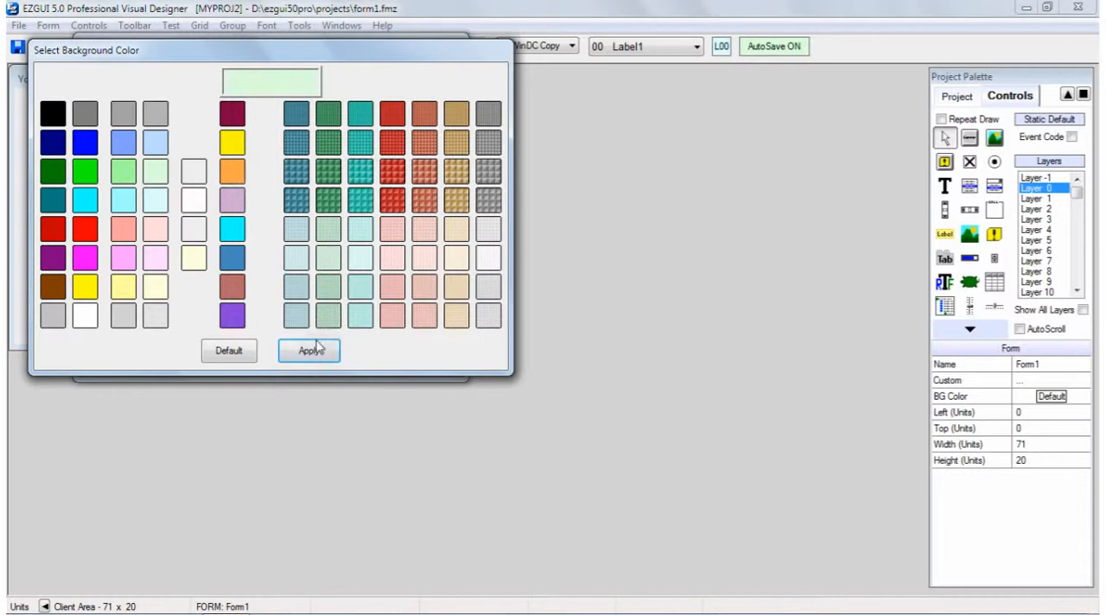
click(311, 349)
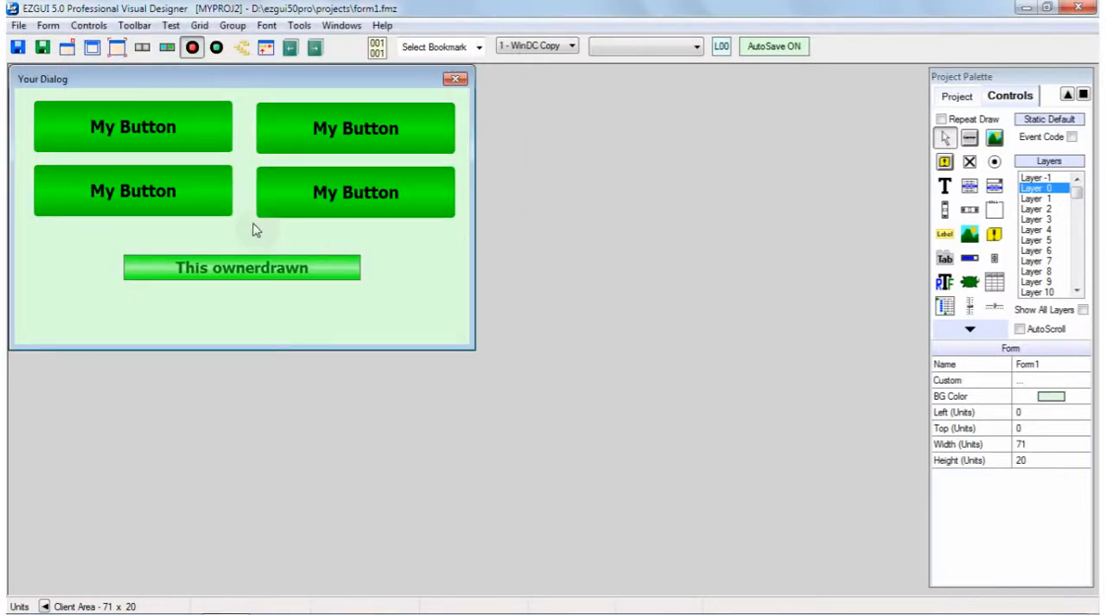
mouse_move(256, 251)
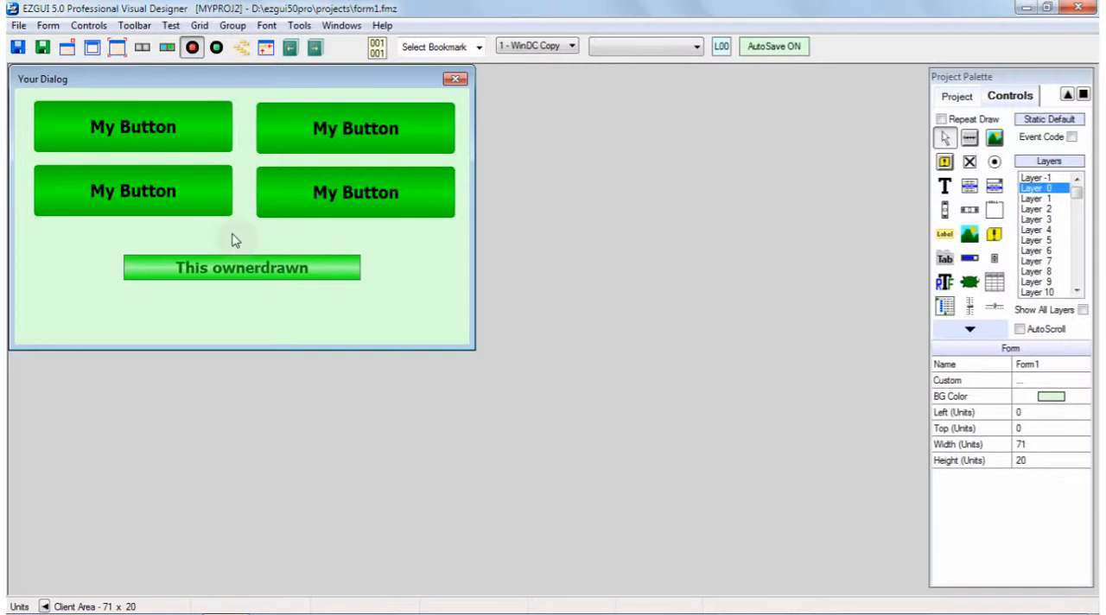
mouse_move(127, 128)
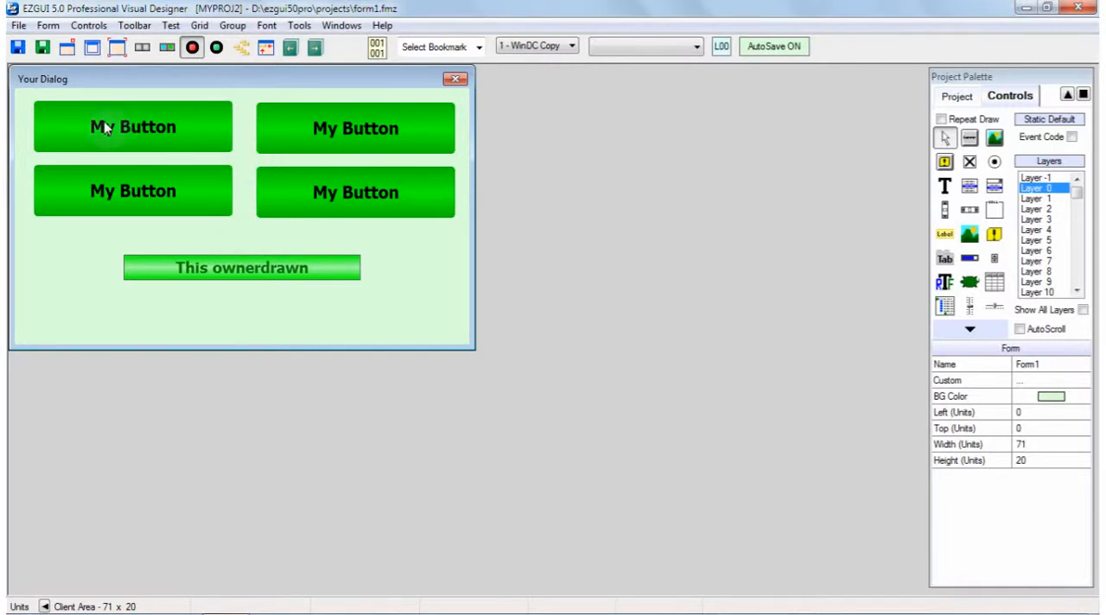
Reopen the Tab Order Editor for Layer 0 from the form's context menu.
right_click(110, 128)
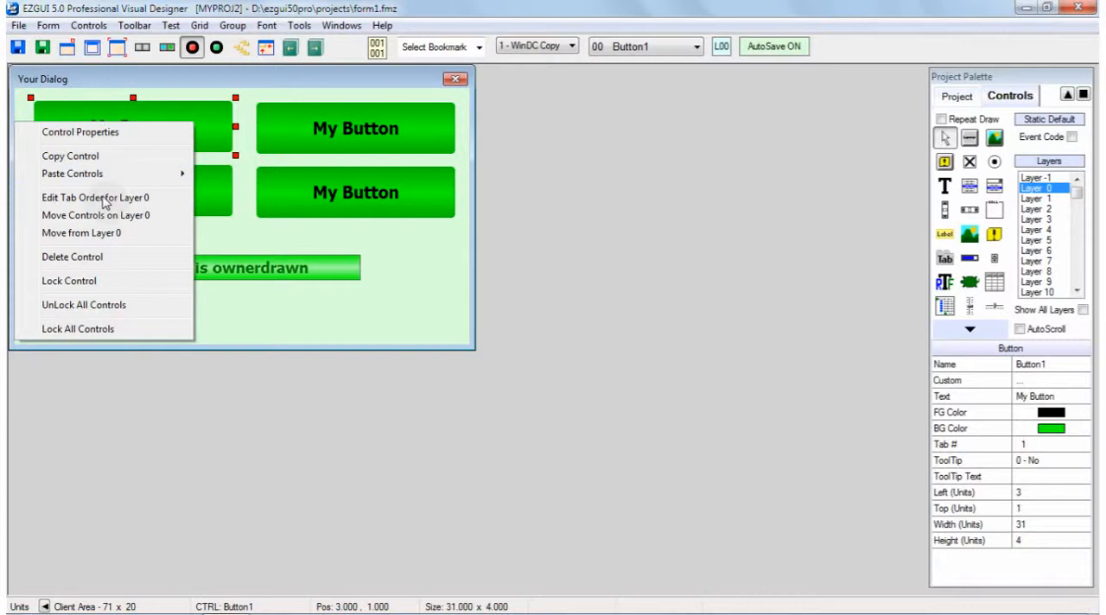
click(93, 197)
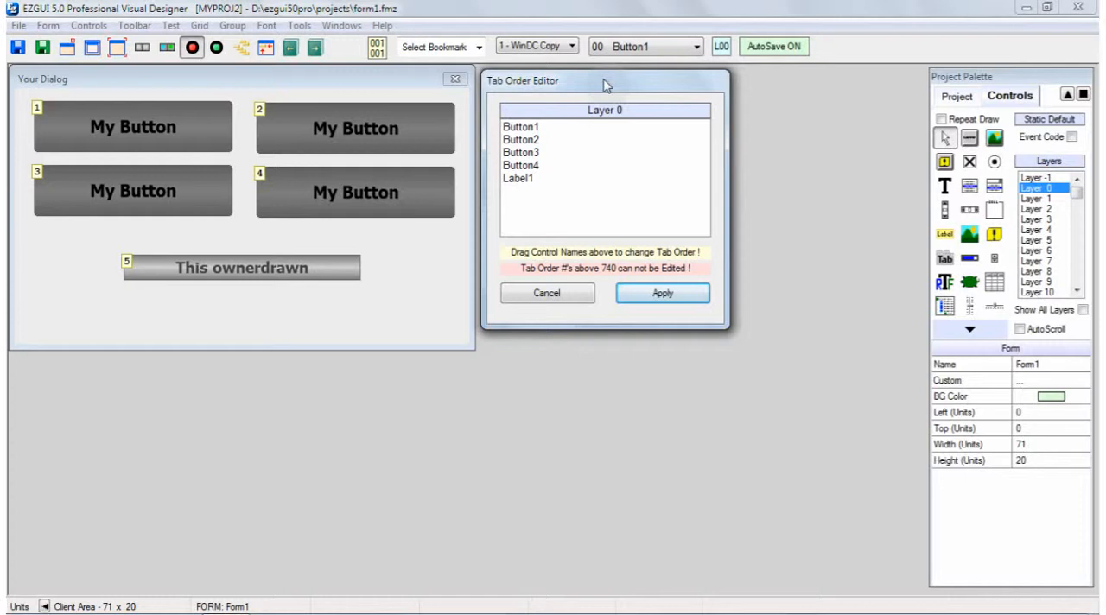
mouse_move(97, 223)
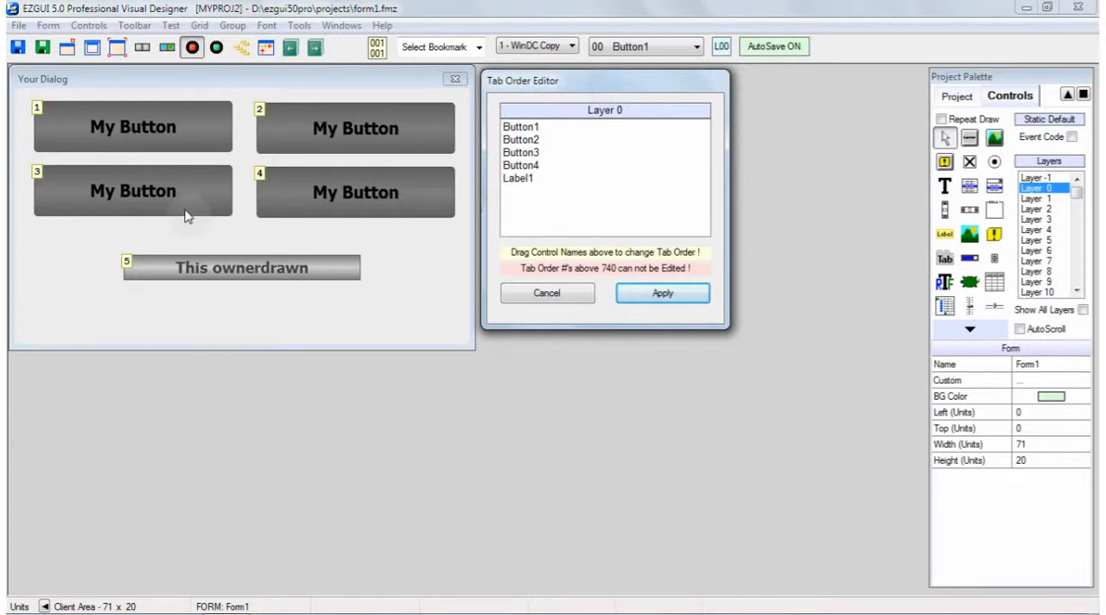
mouse_move(238, 139)
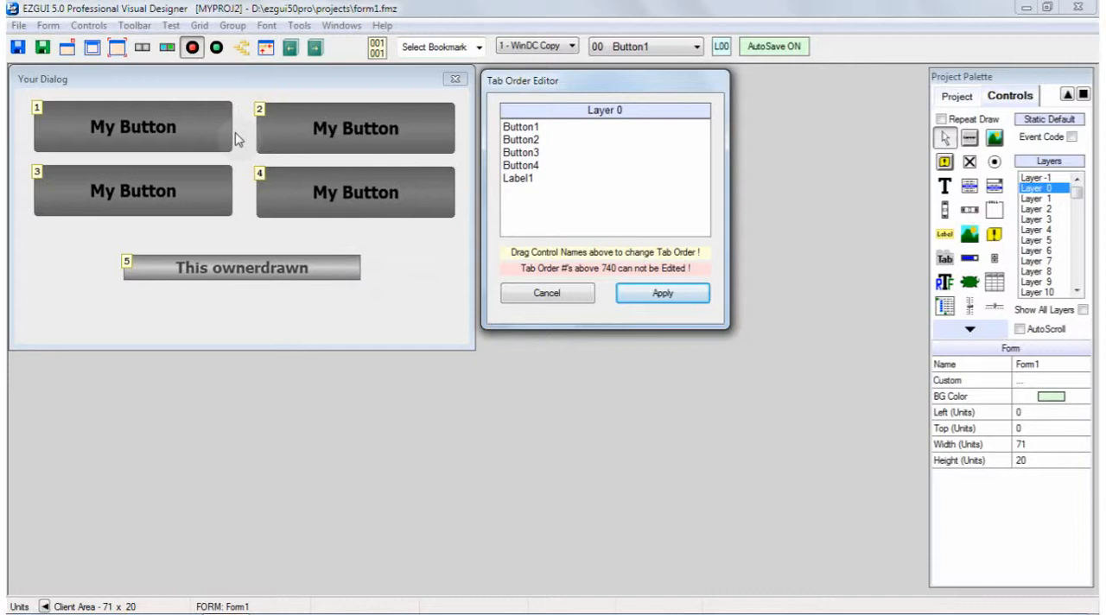
mouse_move(270, 188)
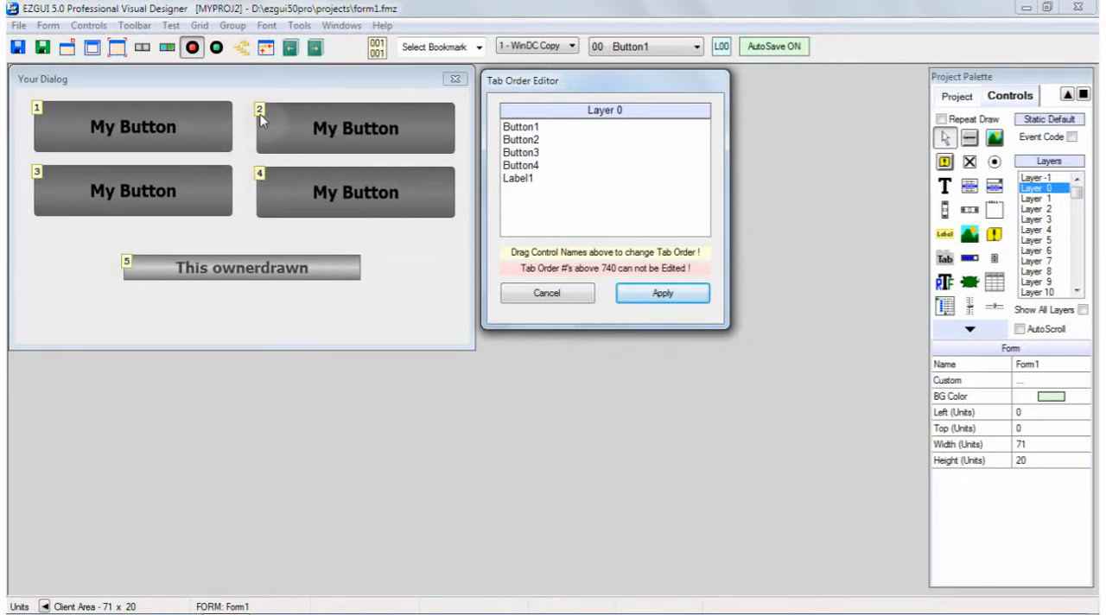
mouse_move(605, 282)
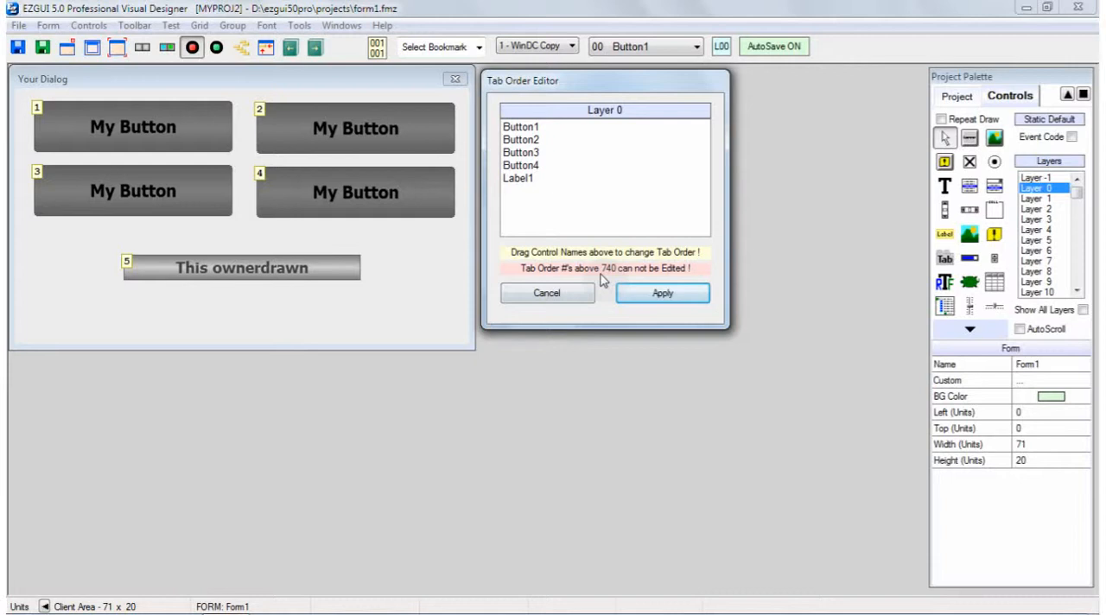
Select Button3, Button4 and Label1 entries to identify which control each is.
click(522, 152)
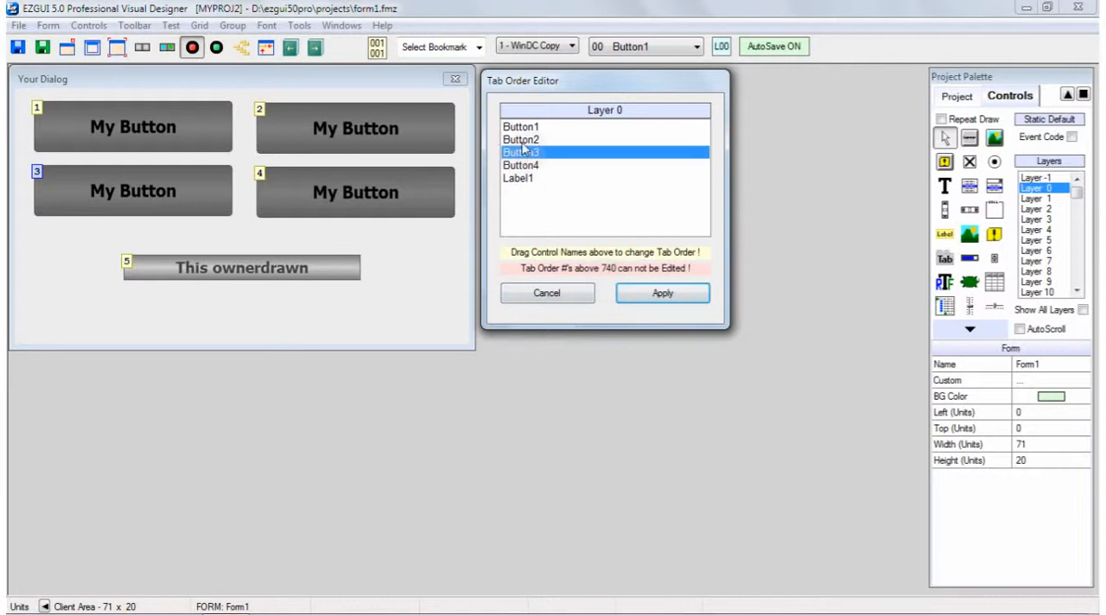
click(524, 166)
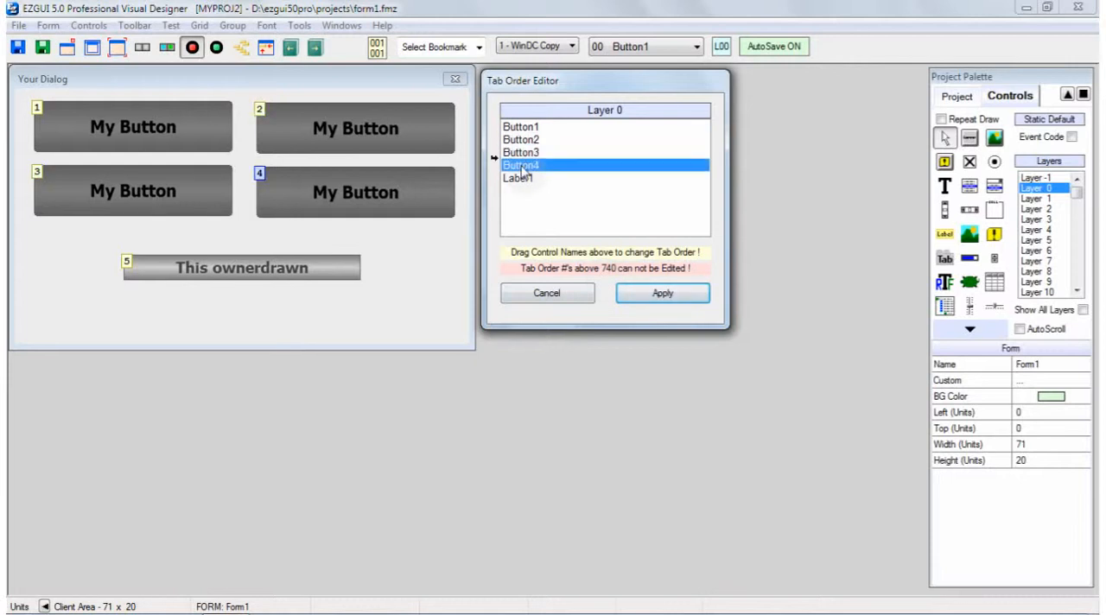
click(515, 178)
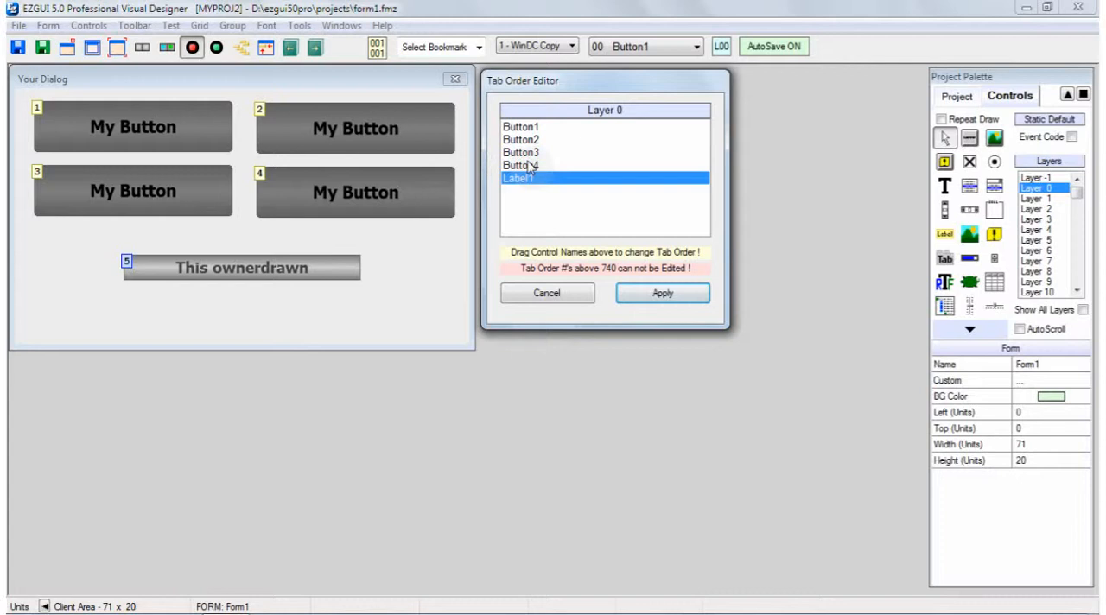
click(520, 152)
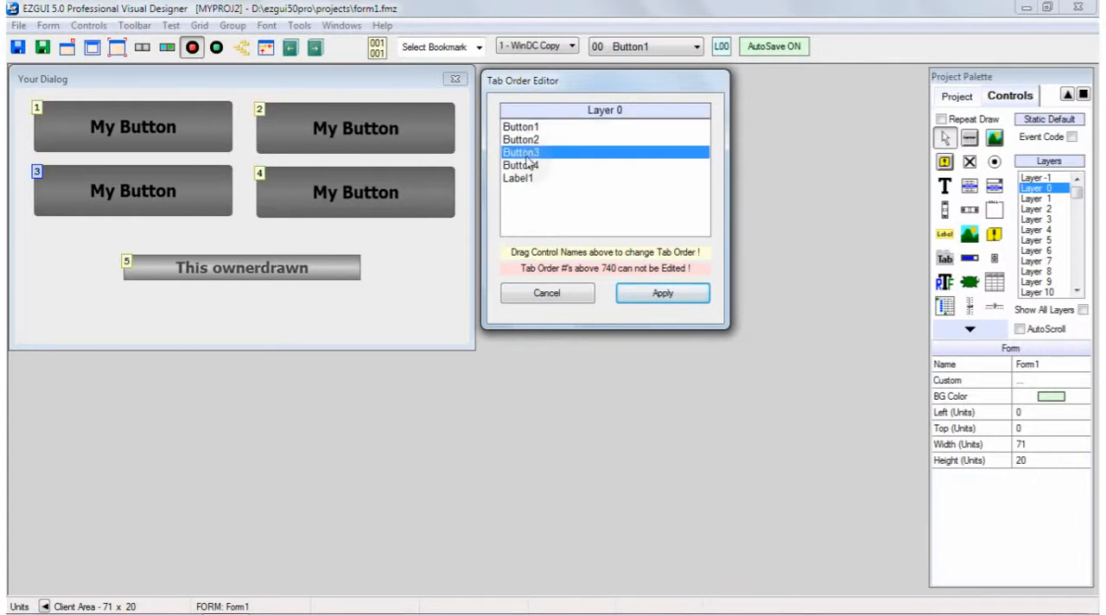
click(521, 166)
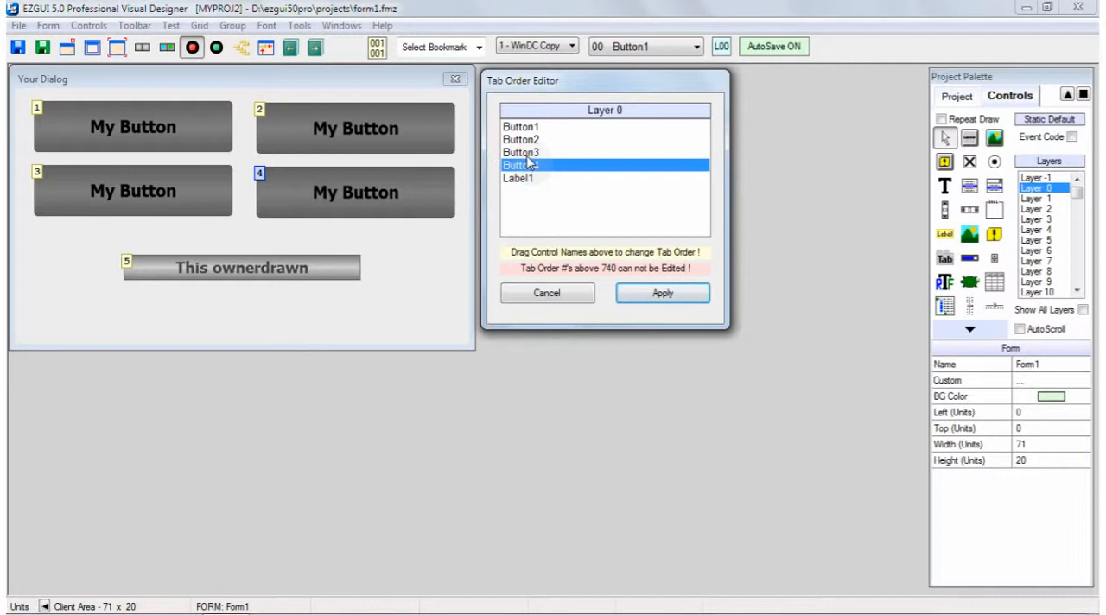
Check Button2–Button4 and move Label1 to the top of the tab order.
click(526, 138)
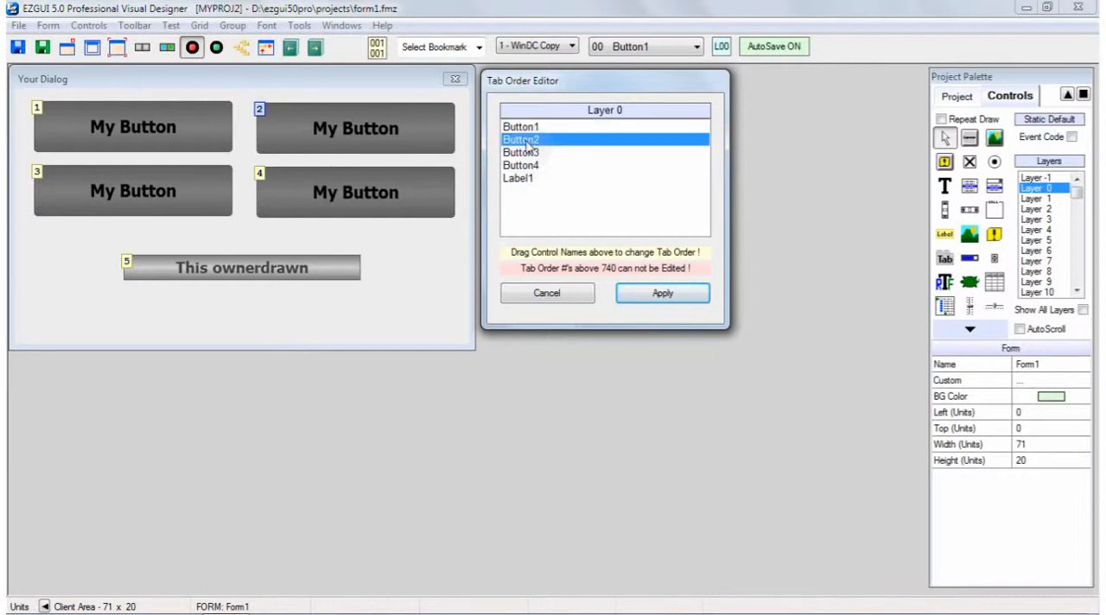
click(520, 152)
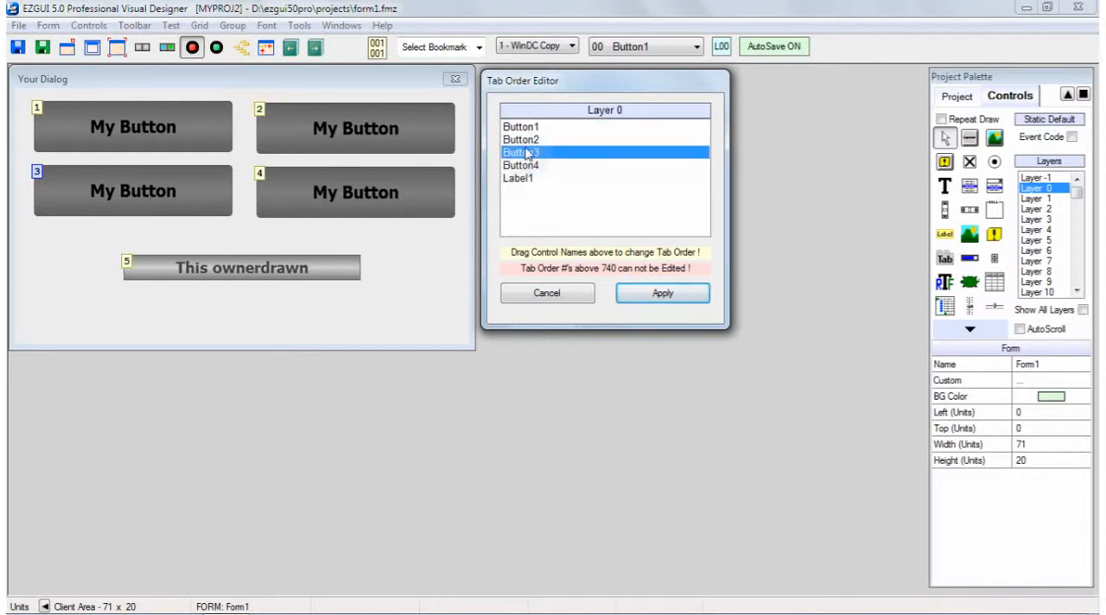
click(522, 166)
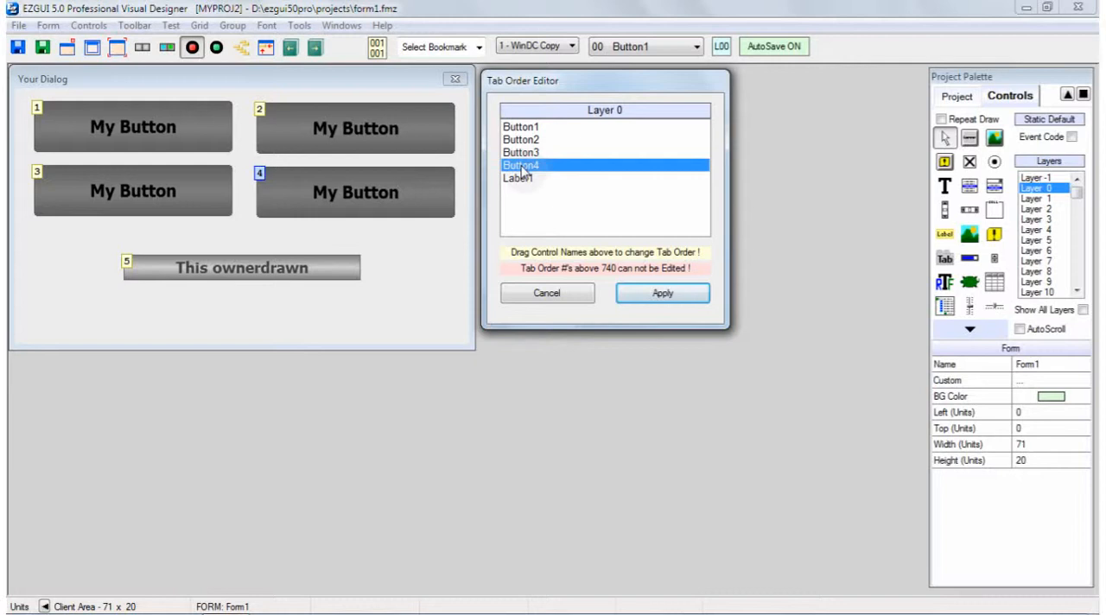
click(522, 138)
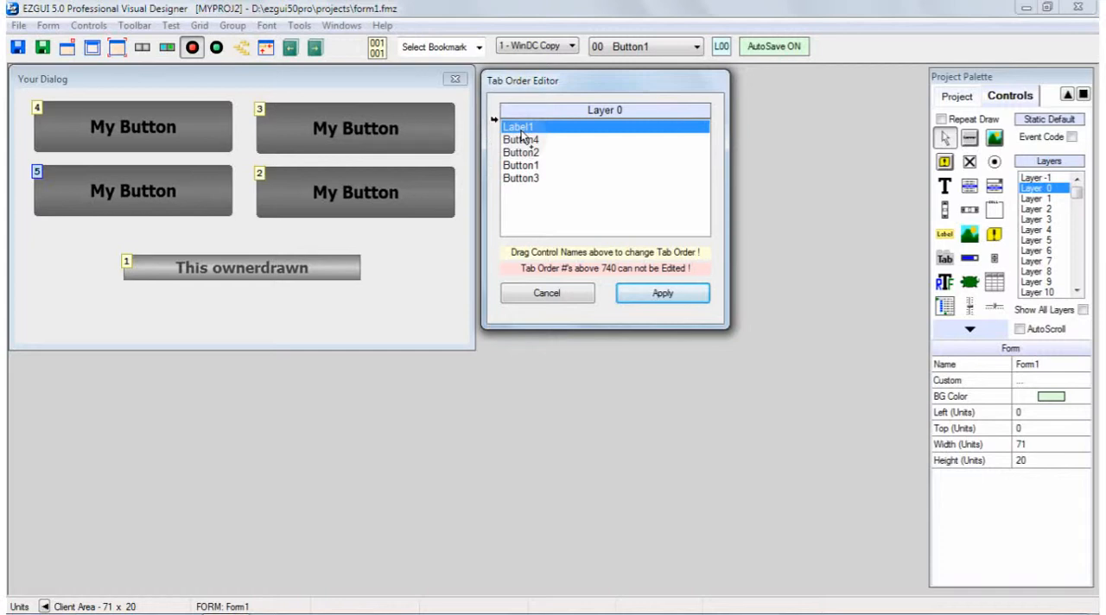
Rearrange entries to start putting Button1 back in the first tab position.
drag(518, 128, 518, 168)
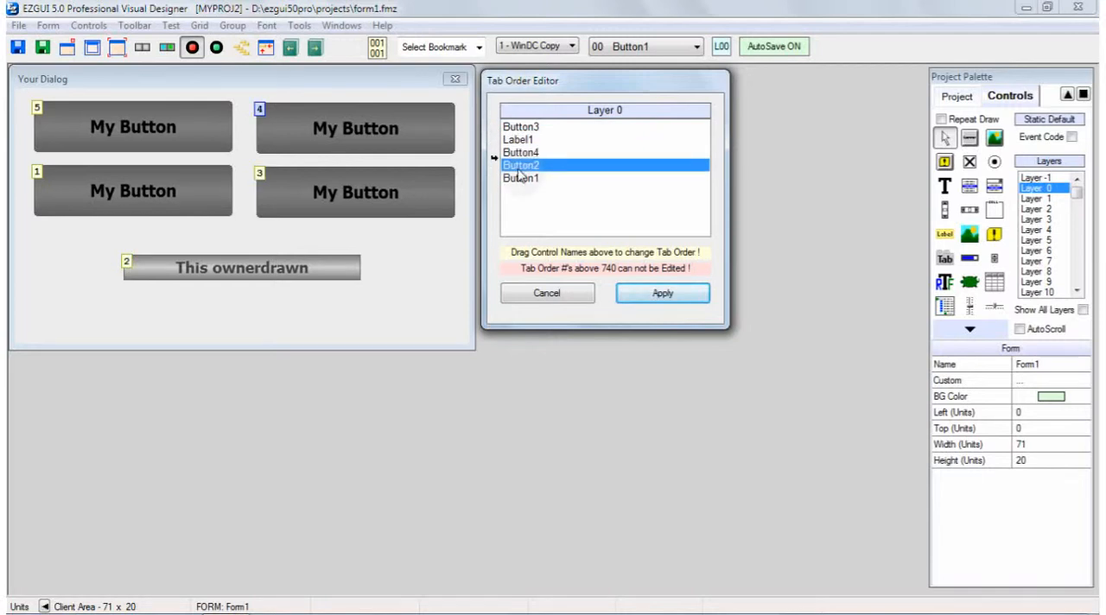
drag(522, 152, 522, 152)
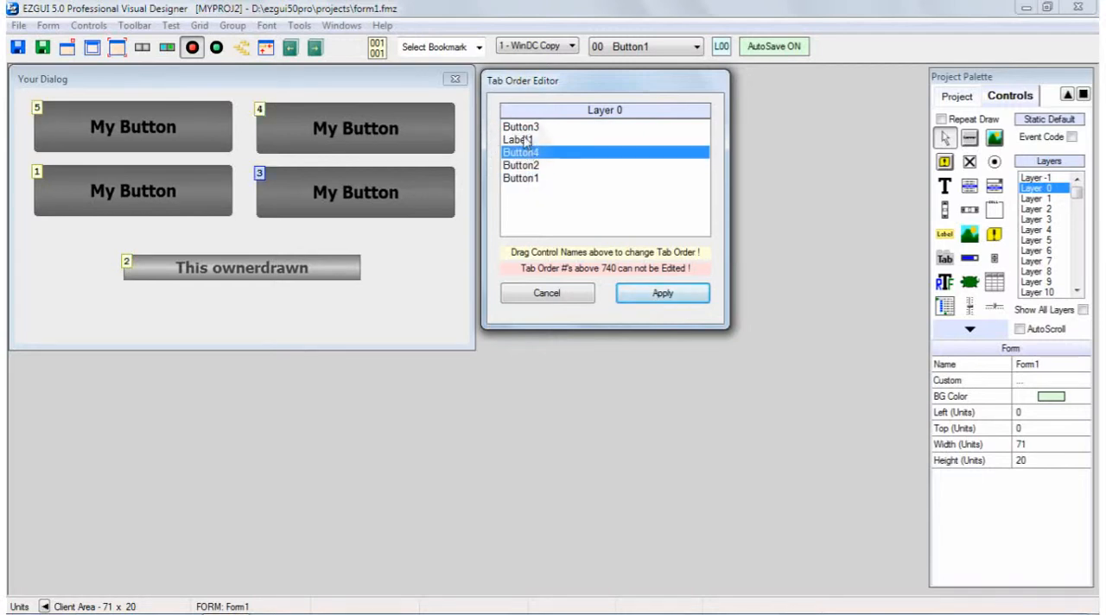
click(522, 126)
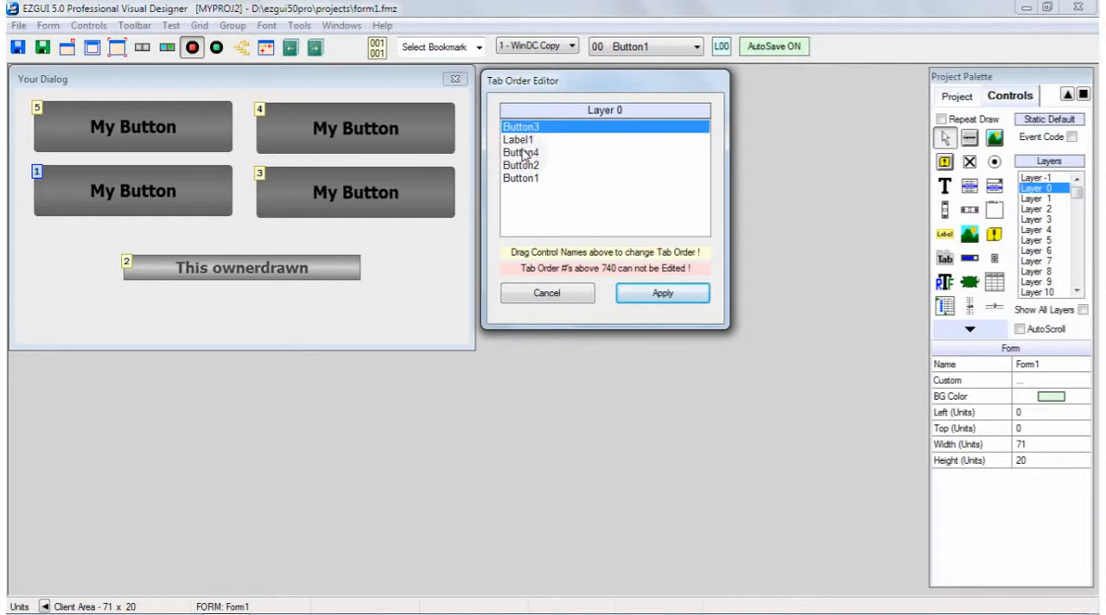
click(521, 166)
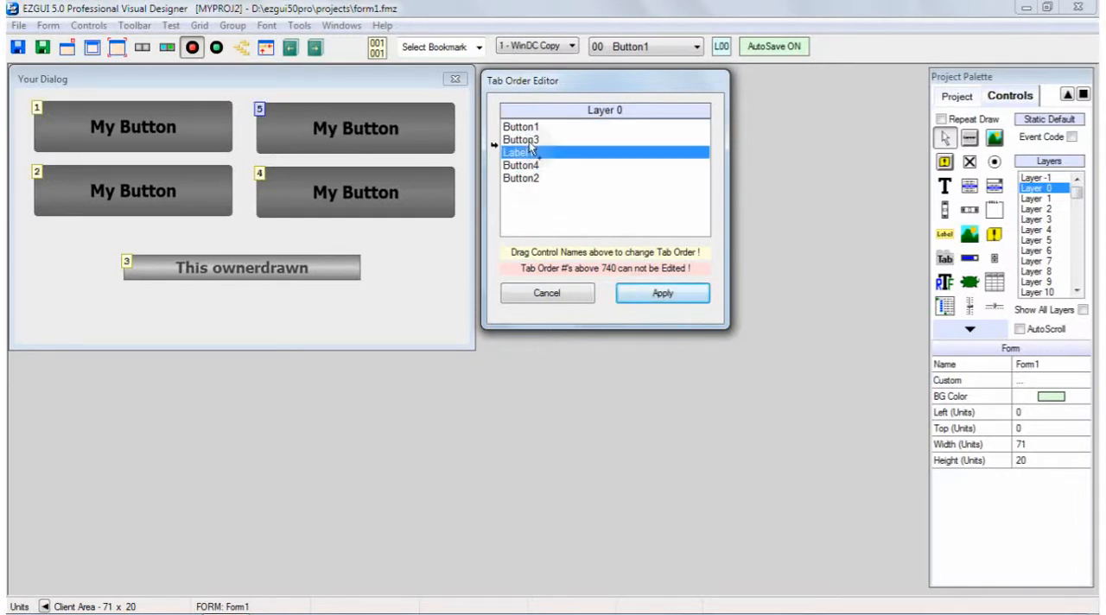
Place Button2 second and Button4 above Label1, then apply the restored tab order.
drag(518, 152, 519, 166)
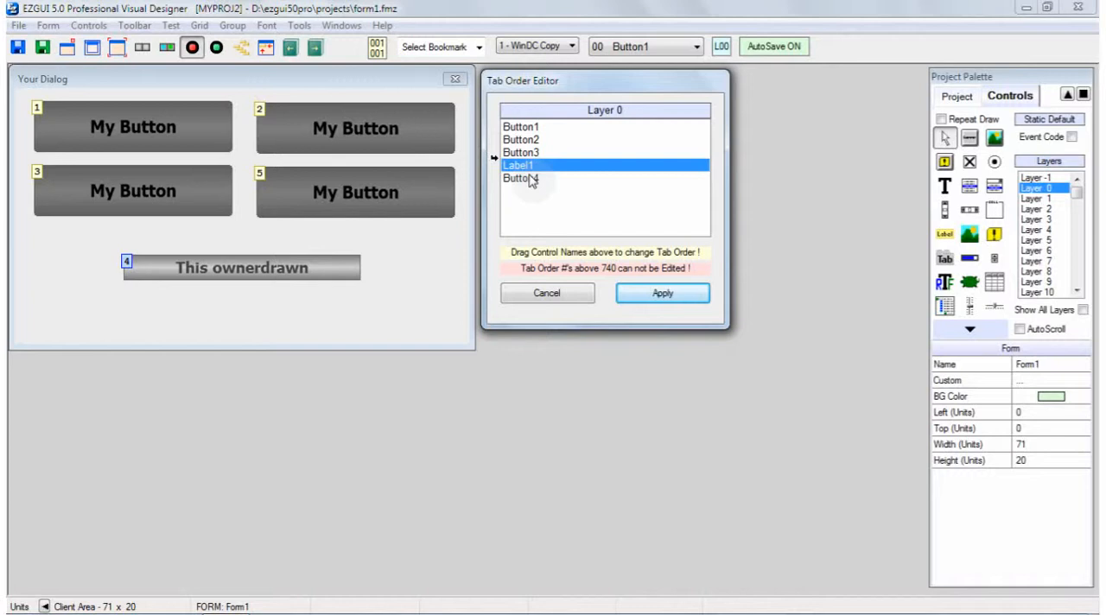
drag(518, 164, 518, 179)
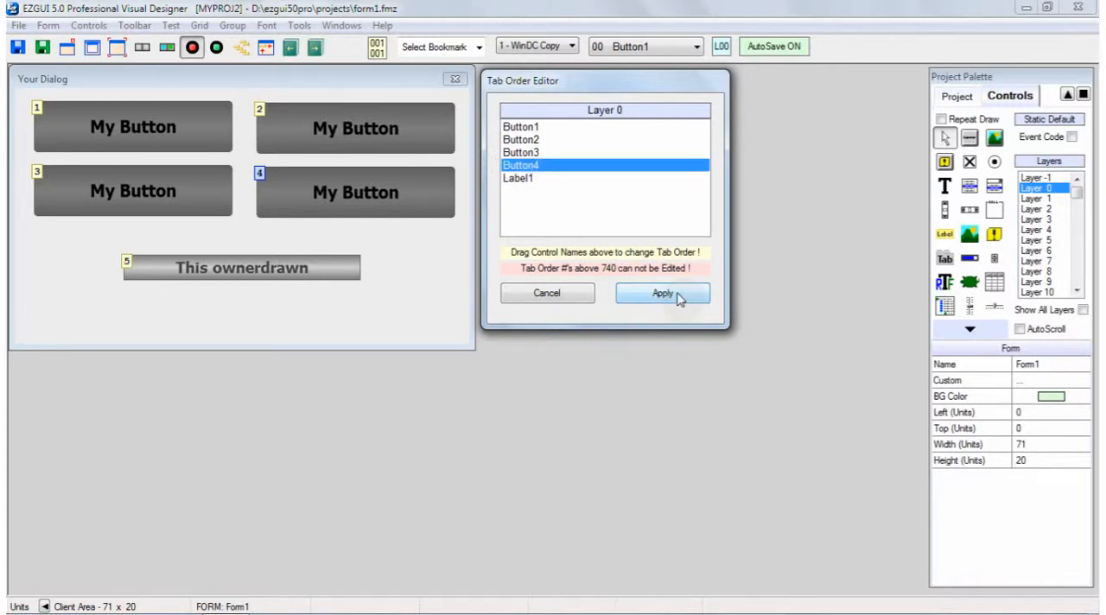
click(661, 292)
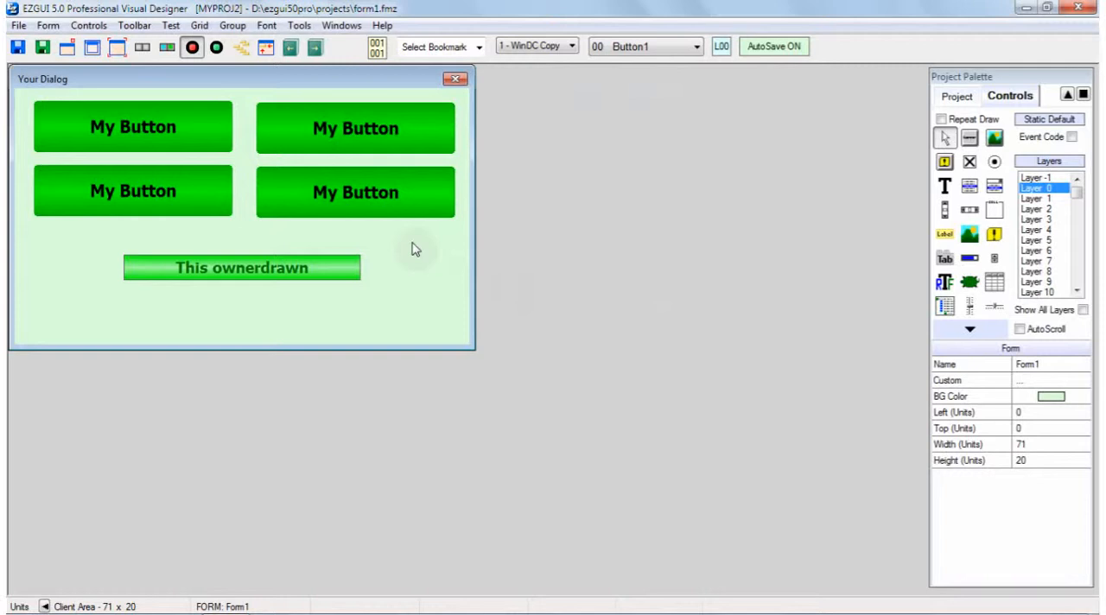